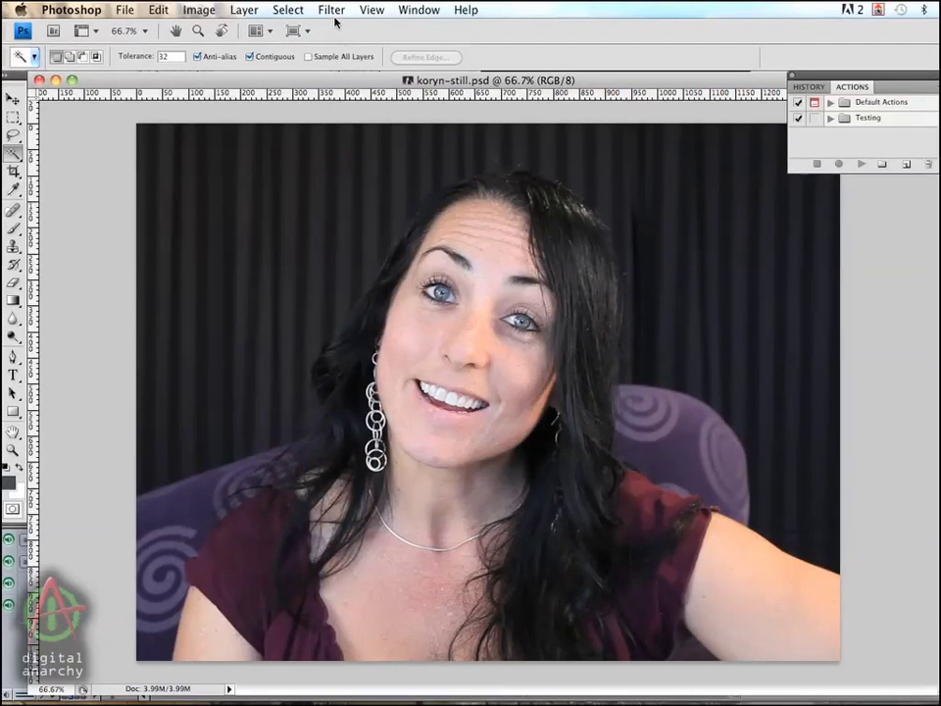
Reveal the Digital Anarchy filters under the Filter menu to reach Beauty Box.
click(331, 8)
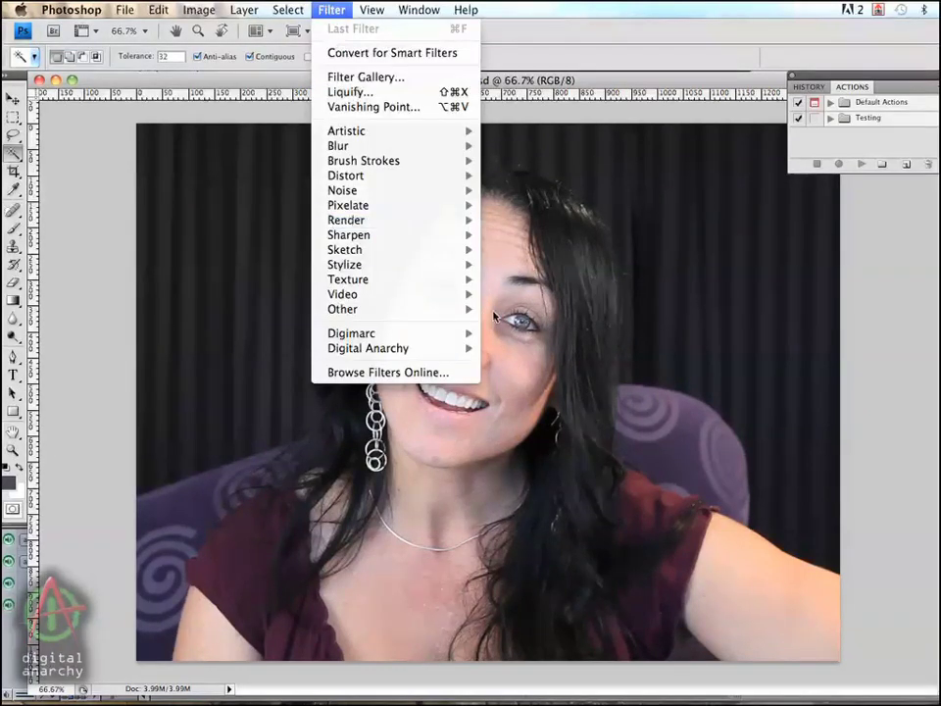
mouse_move(368, 349)
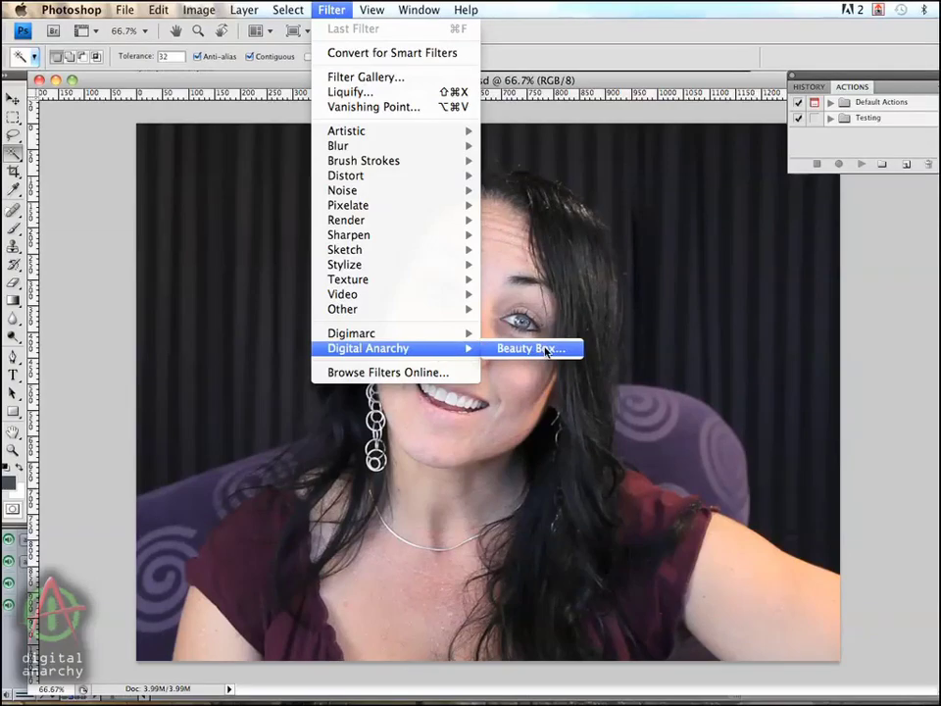
Launch Beauty Box on the portrait and zoom the face preview to 100%.
click(529, 349)
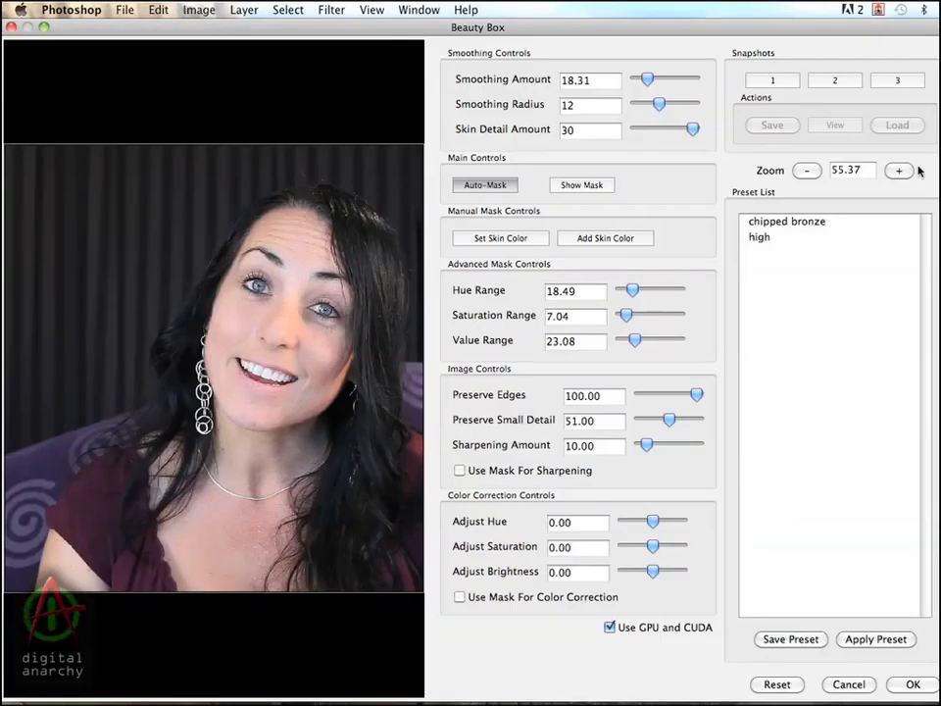
click(898, 168)
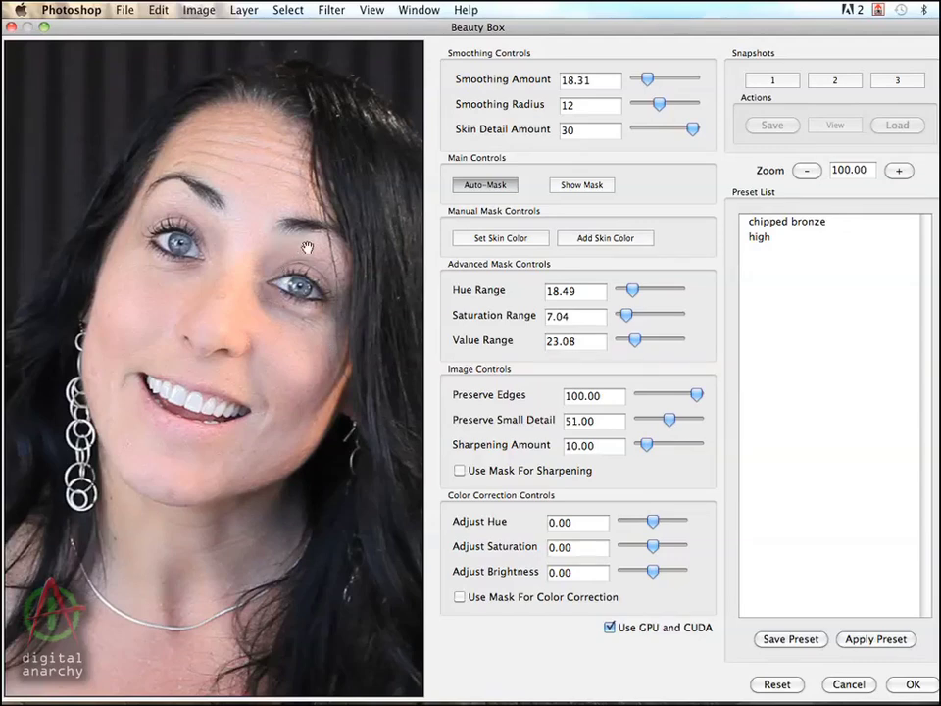
mouse_move(357, 265)
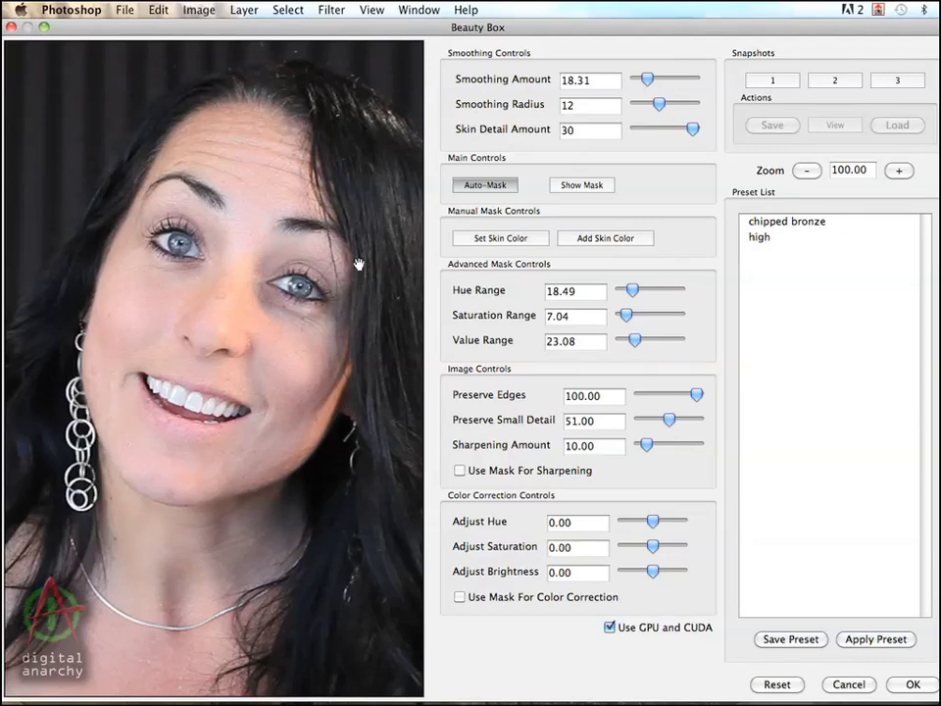
mouse_move(455, 265)
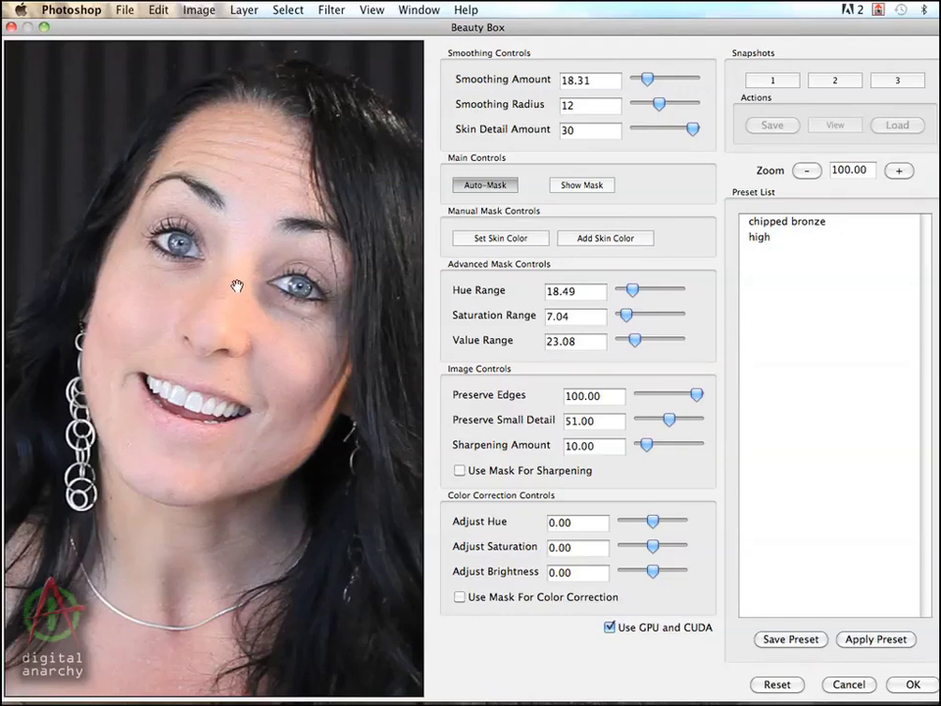
right_click(235, 284)
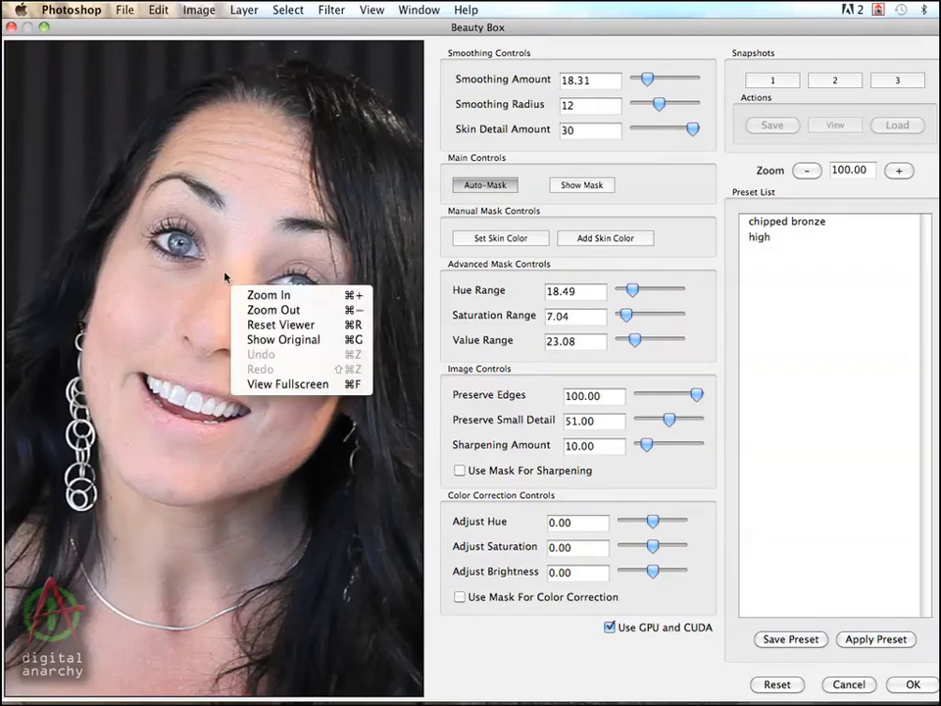
mouse_move(287, 306)
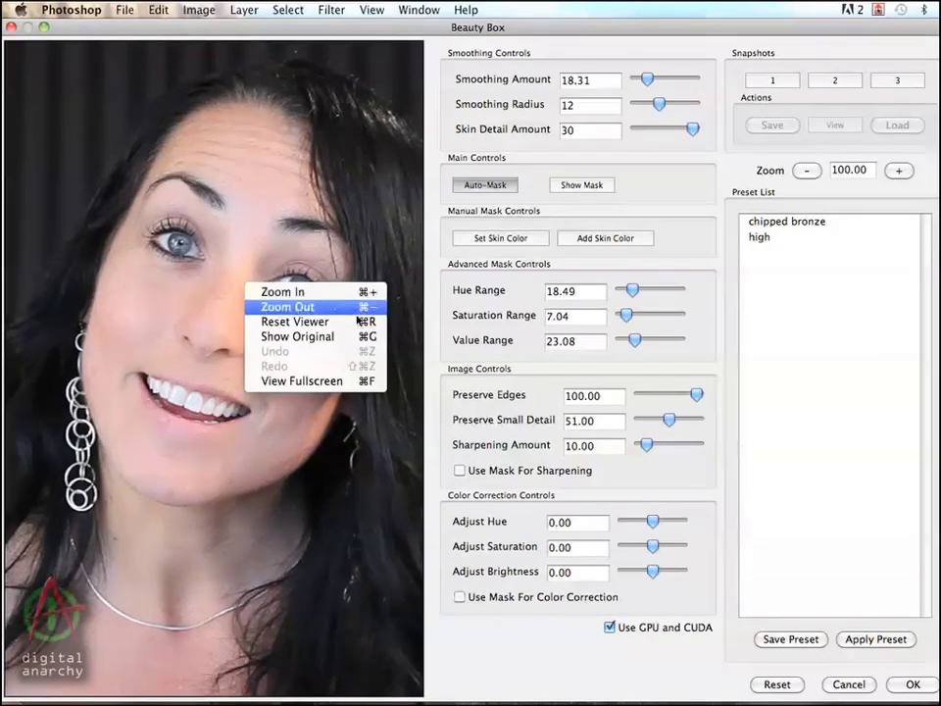
mouse_move(294, 322)
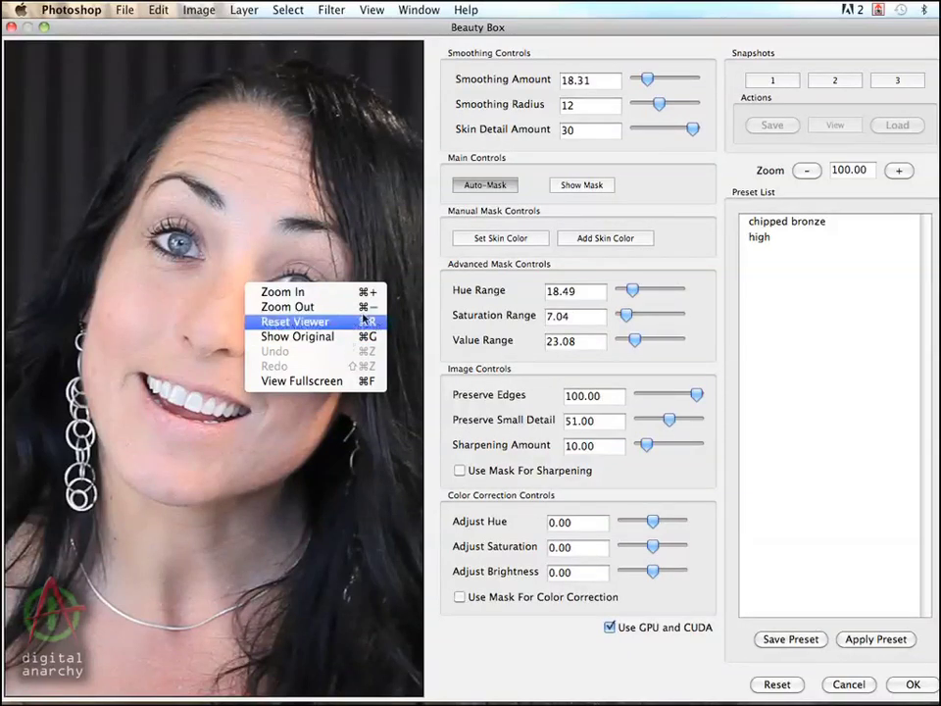
mouse_move(298, 338)
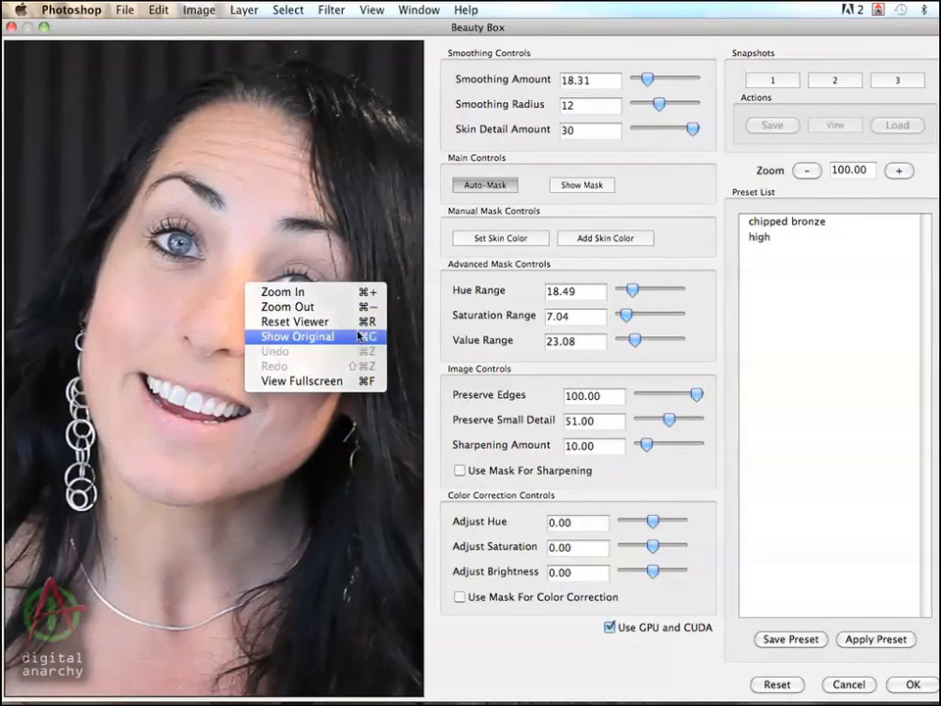
click(298, 337)
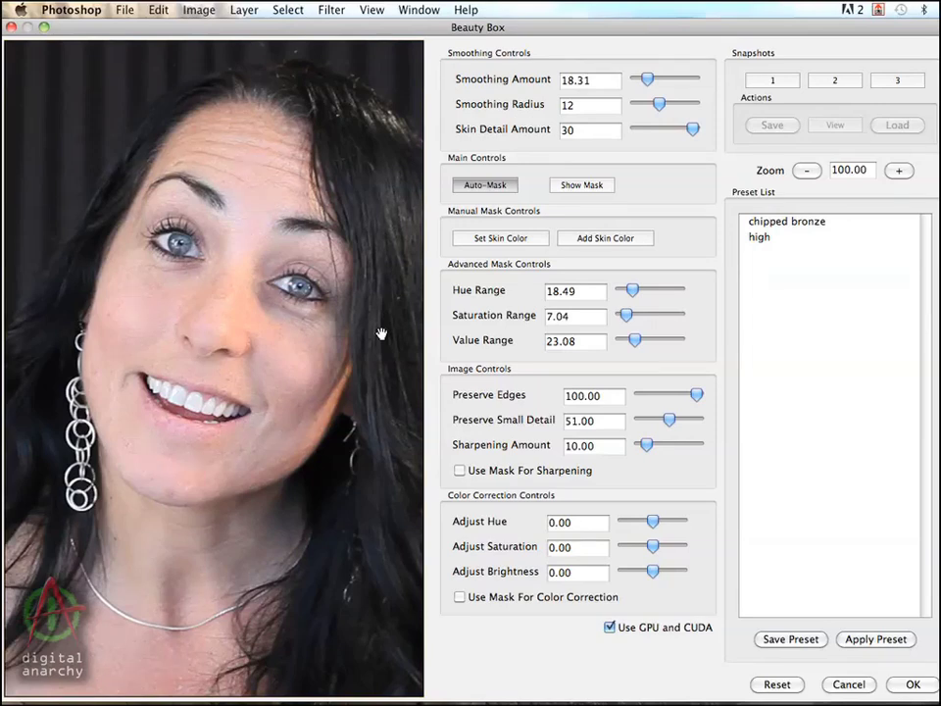
mouse_move(365, 318)
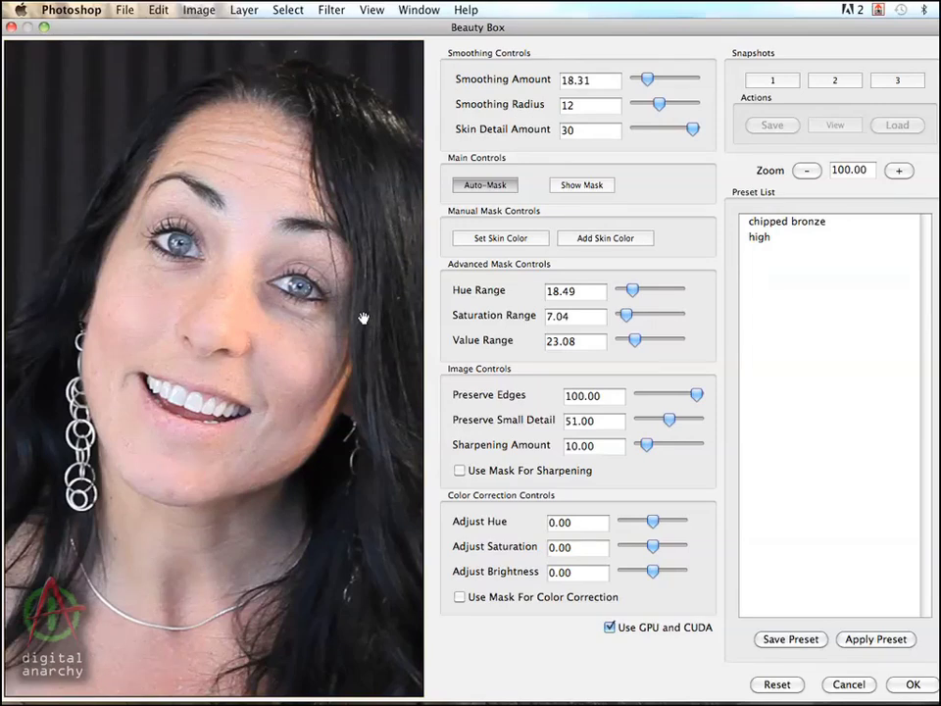
mouse_move(333, 223)
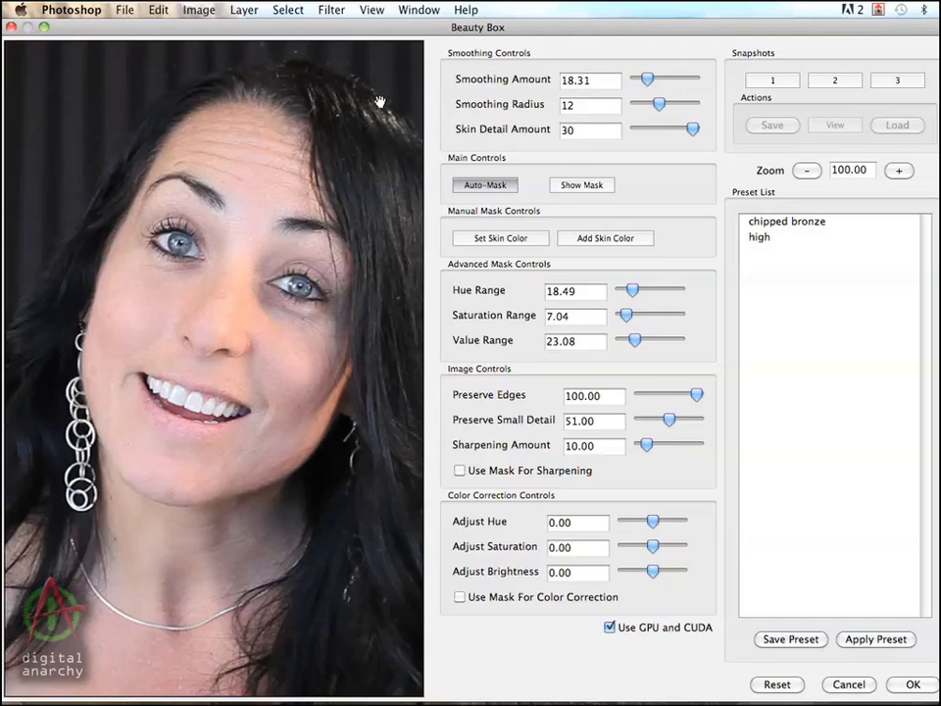
mouse_move(625, 118)
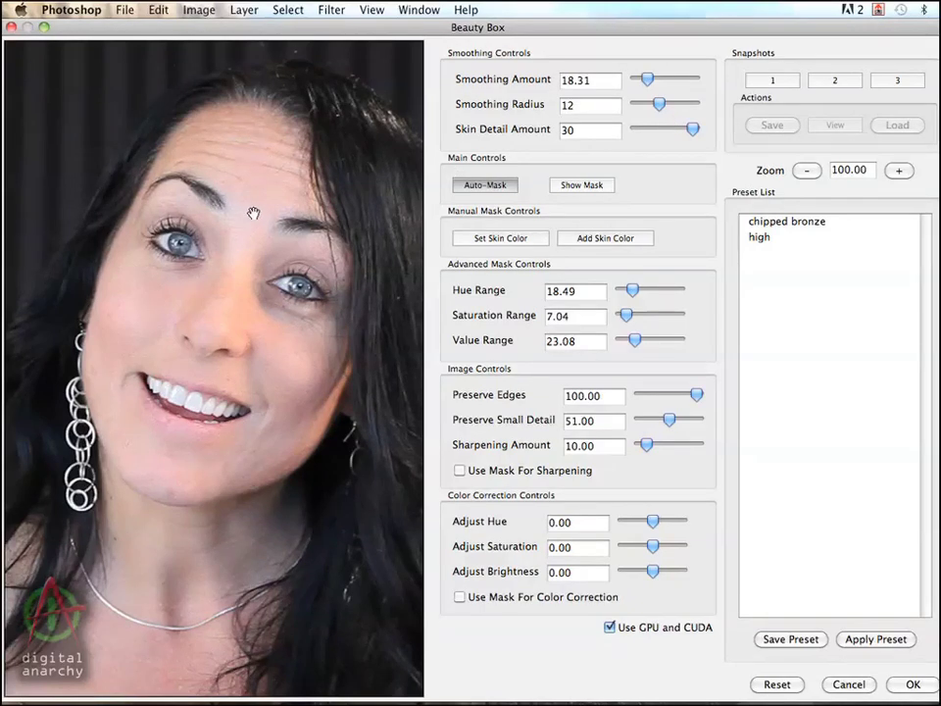
mouse_move(269, 202)
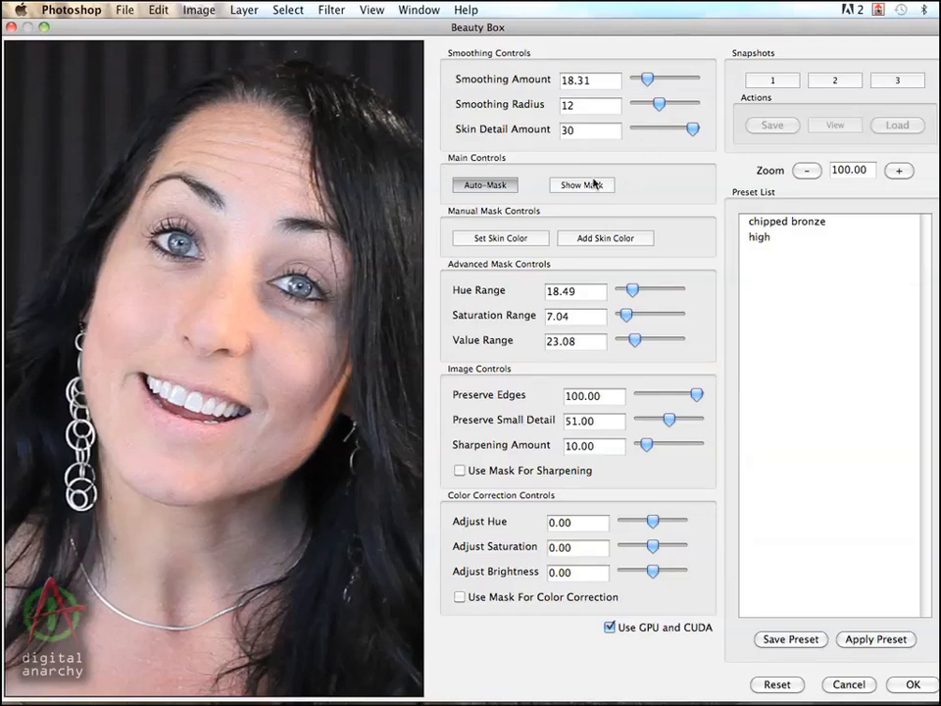
Show the black-and-white skin mask in the preview to check the smoothed areas.
click(580, 184)
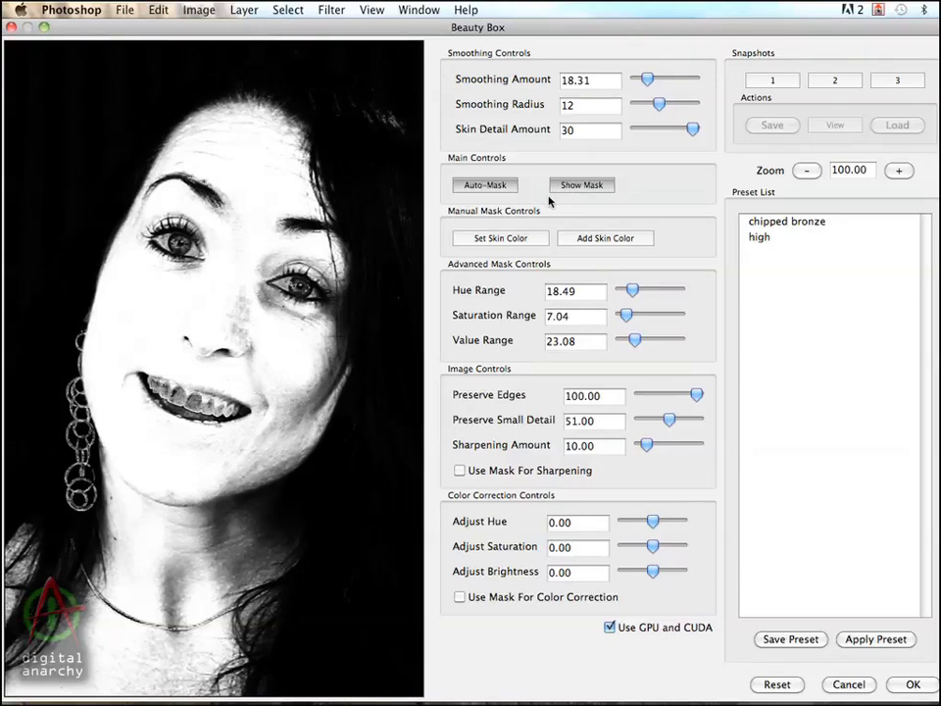
mouse_move(306, 244)
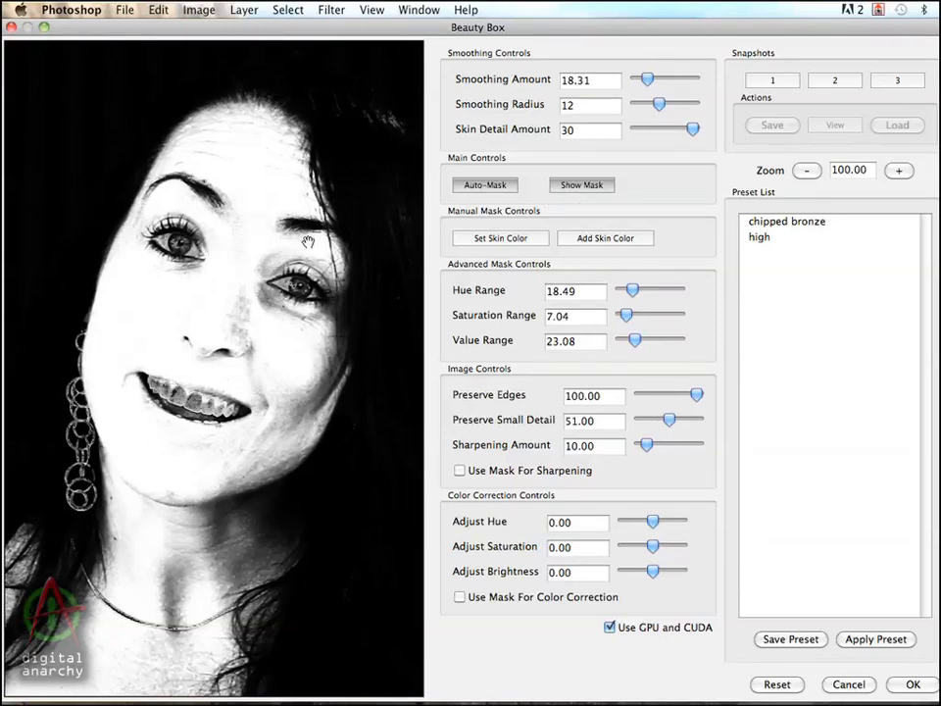
mouse_move(247, 159)
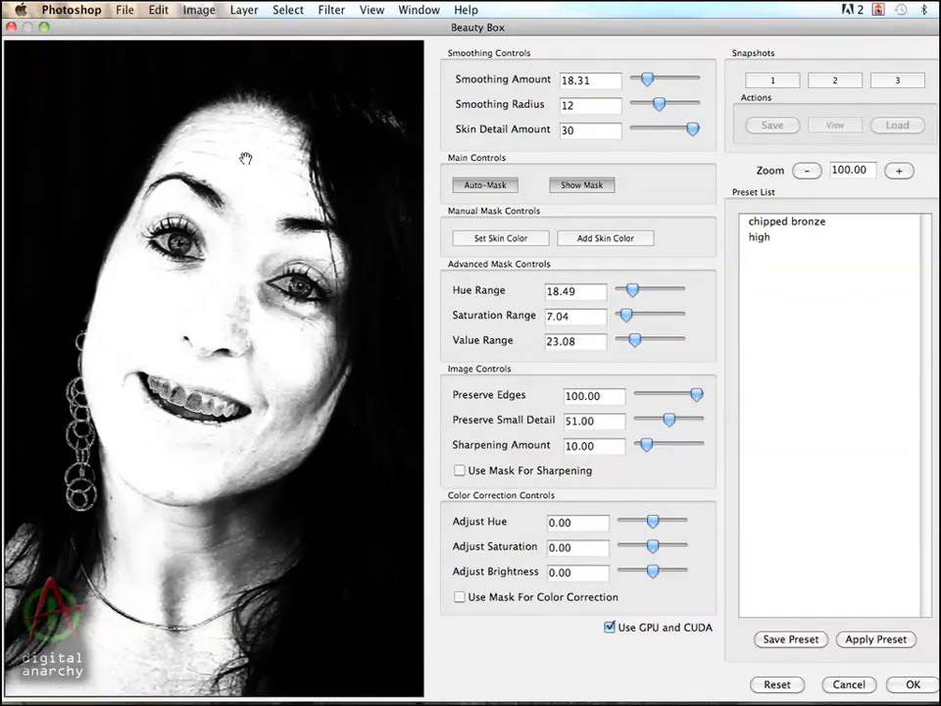
mouse_move(233, 163)
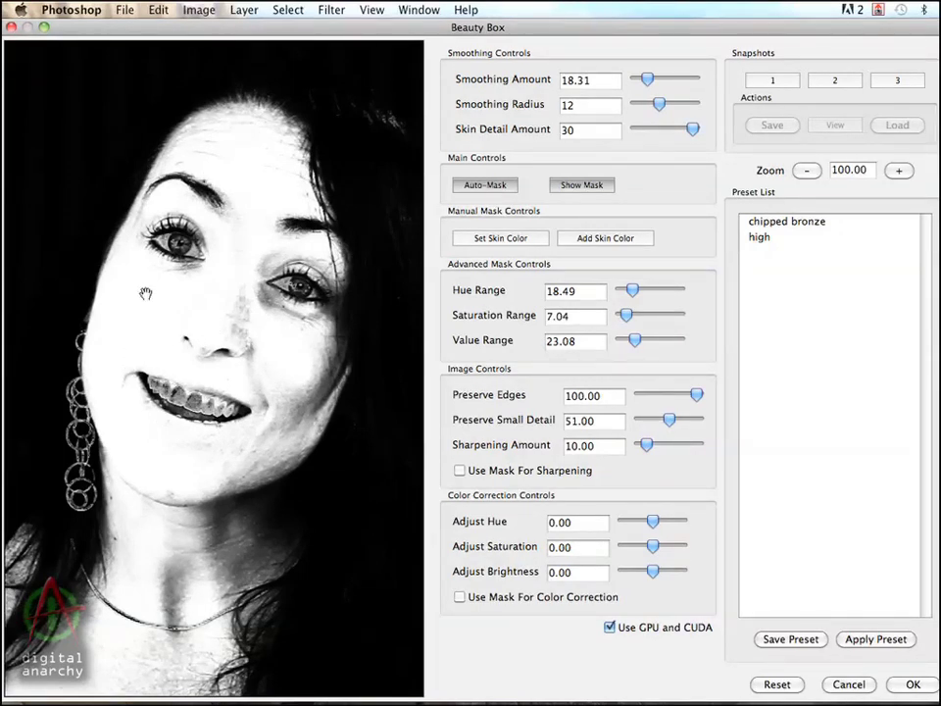
mouse_move(74, 108)
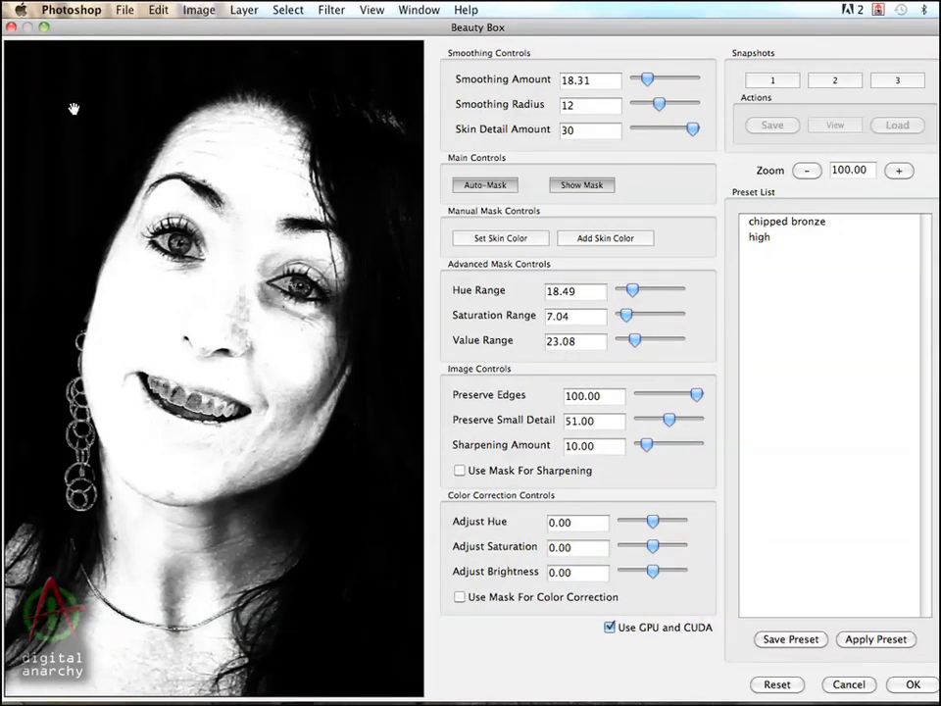
mouse_move(278, 412)
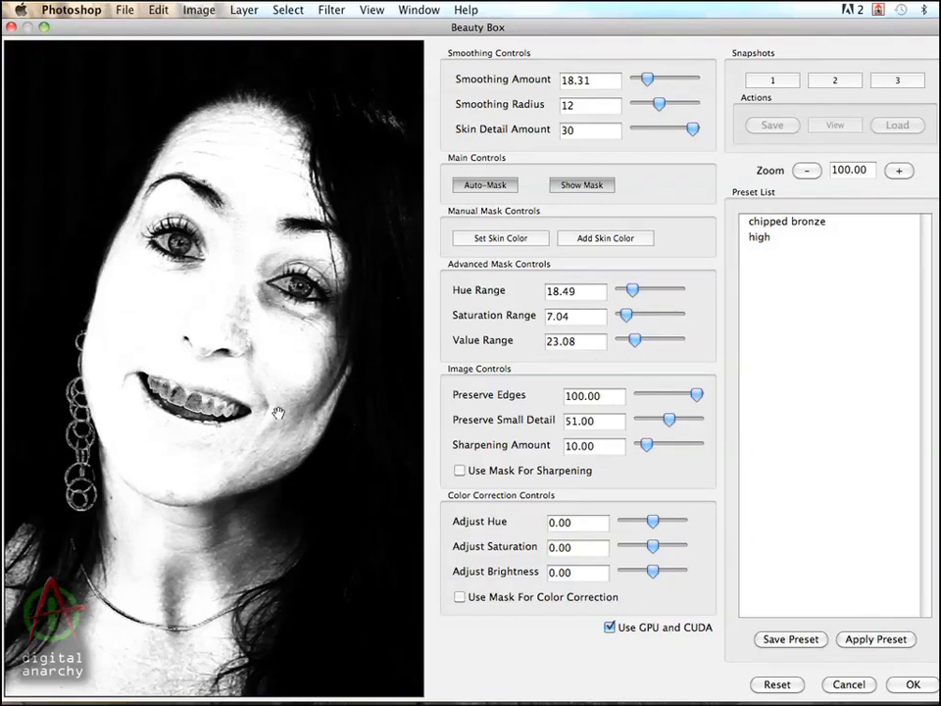
mouse_move(271, 412)
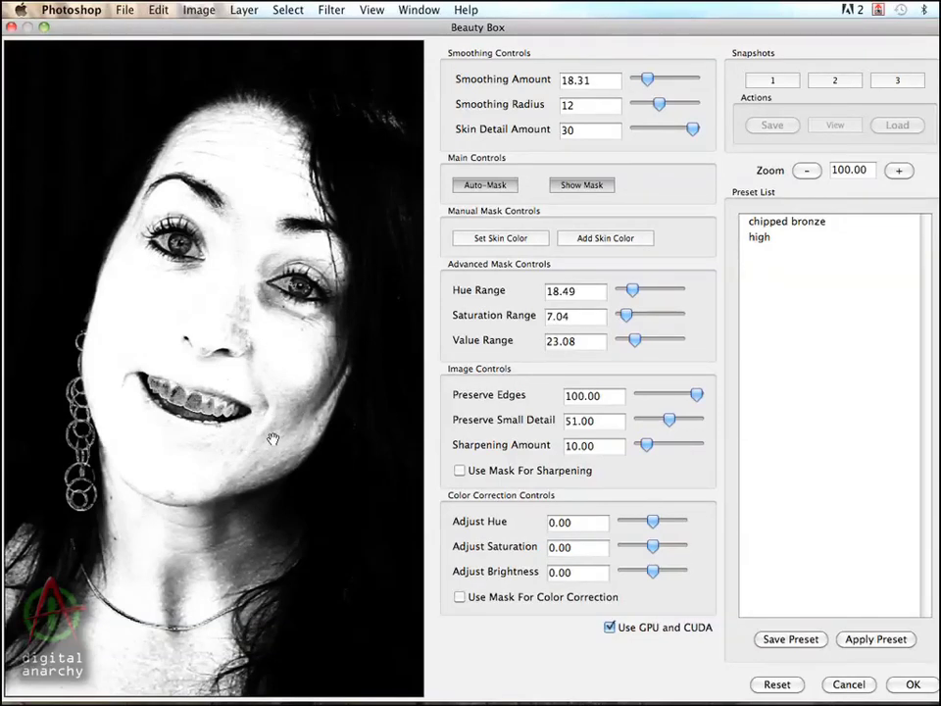
mouse_move(316, 402)
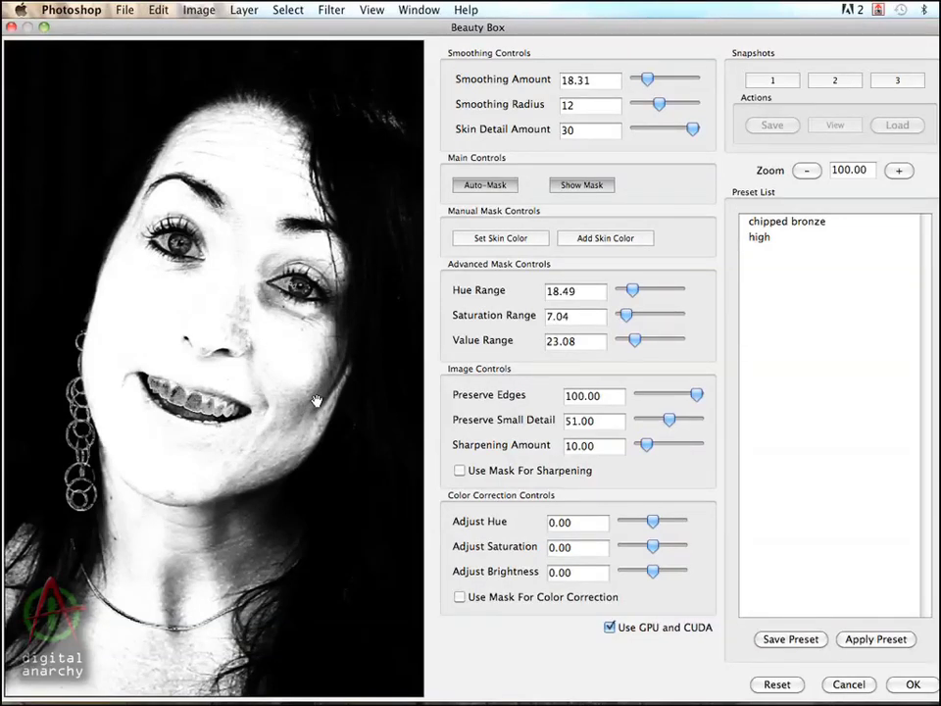
mouse_move(271, 434)
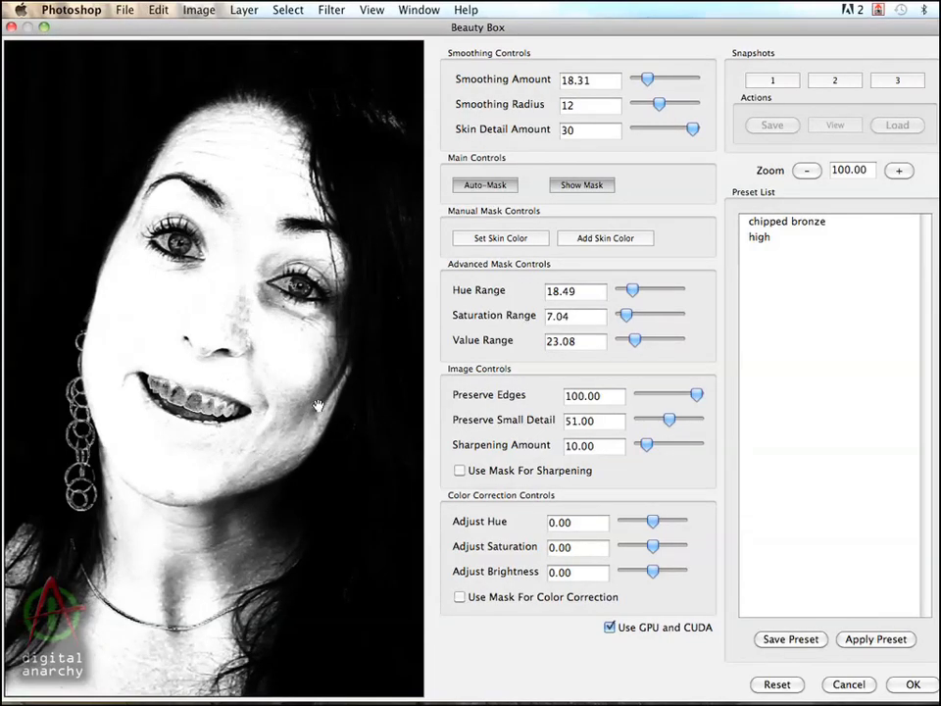
mouse_move(343, 368)
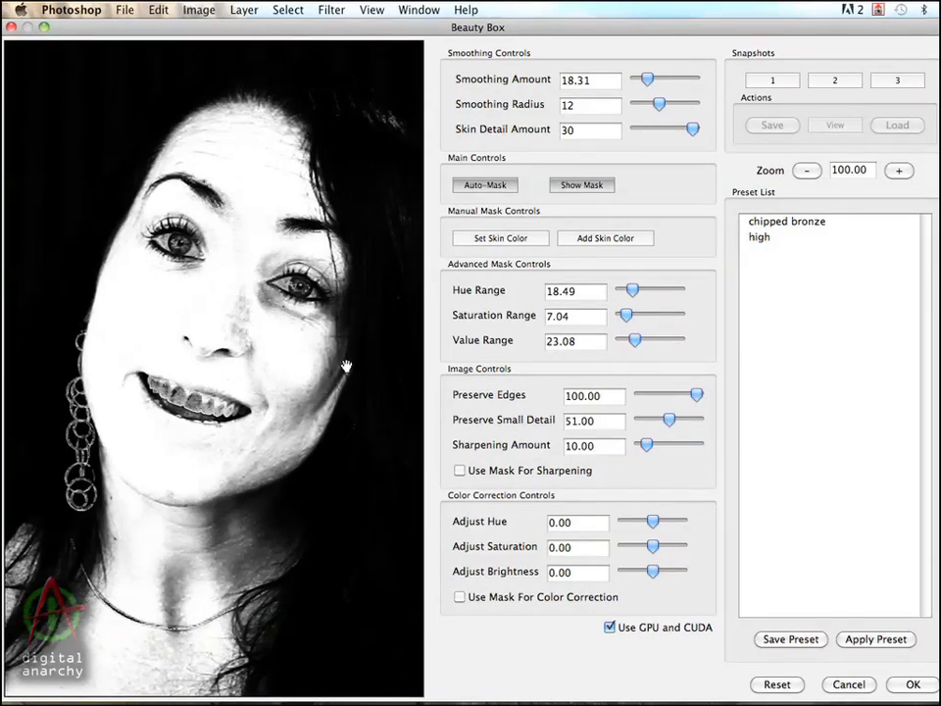
mouse_move(318, 388)
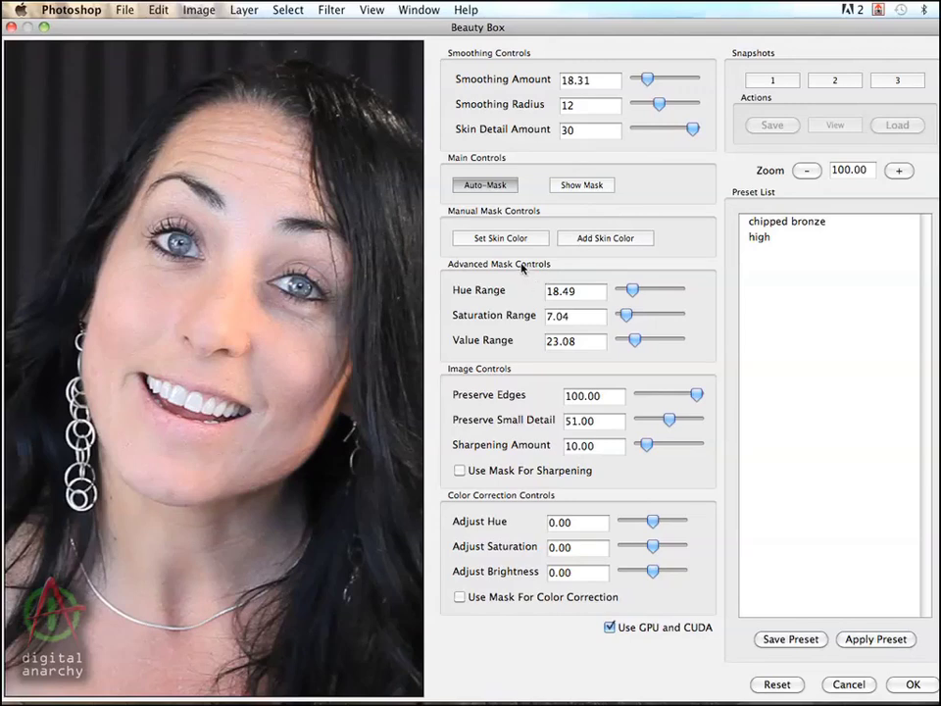
mouse_move(529, 88)
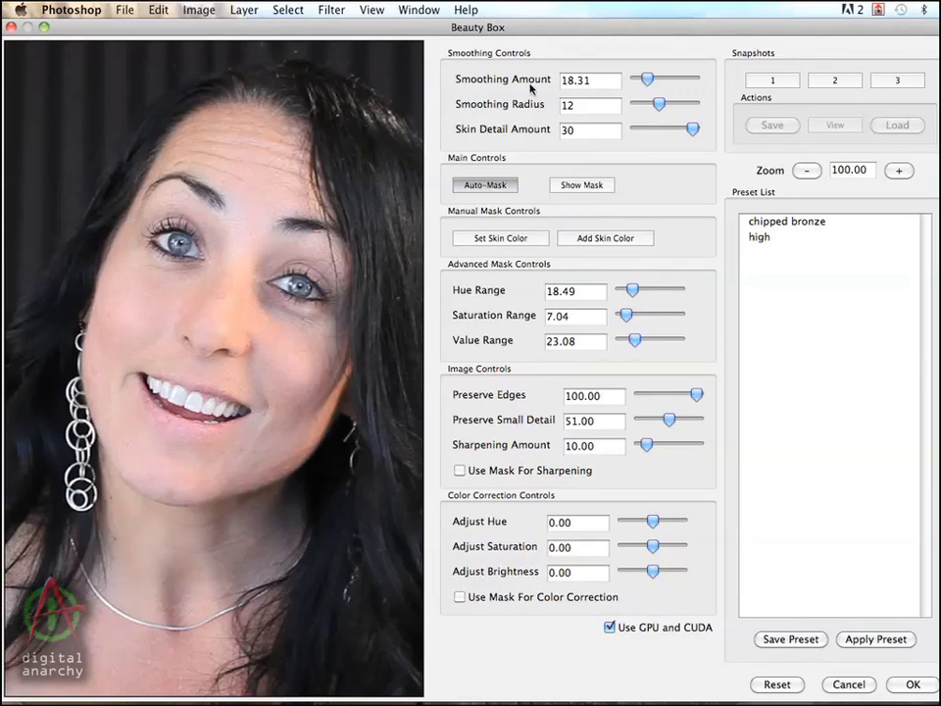
mouse_move(537, 59)
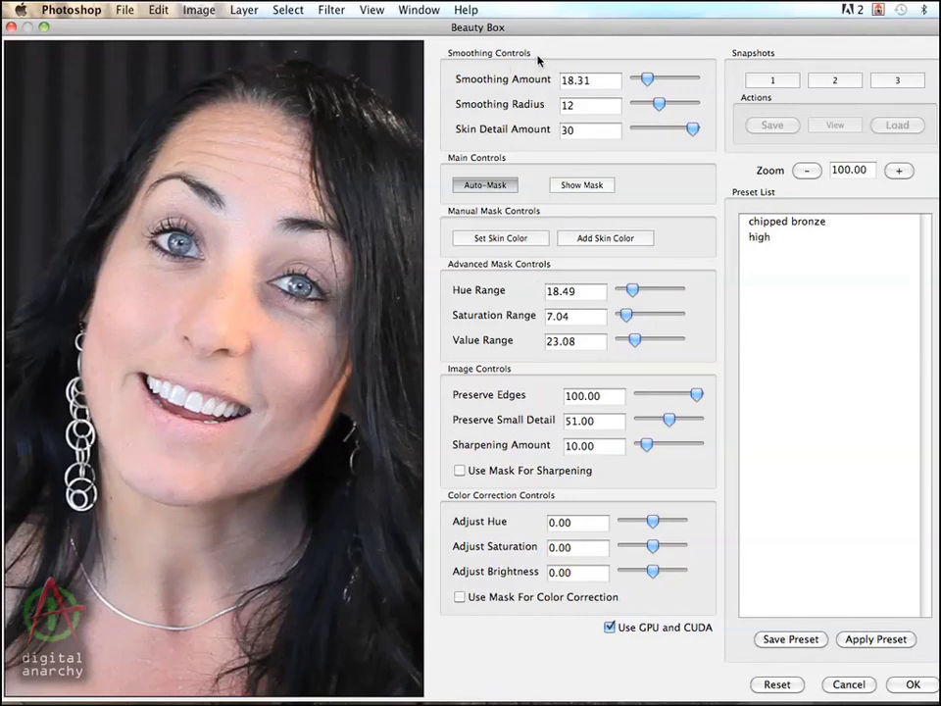
mouse_move(545, 157)
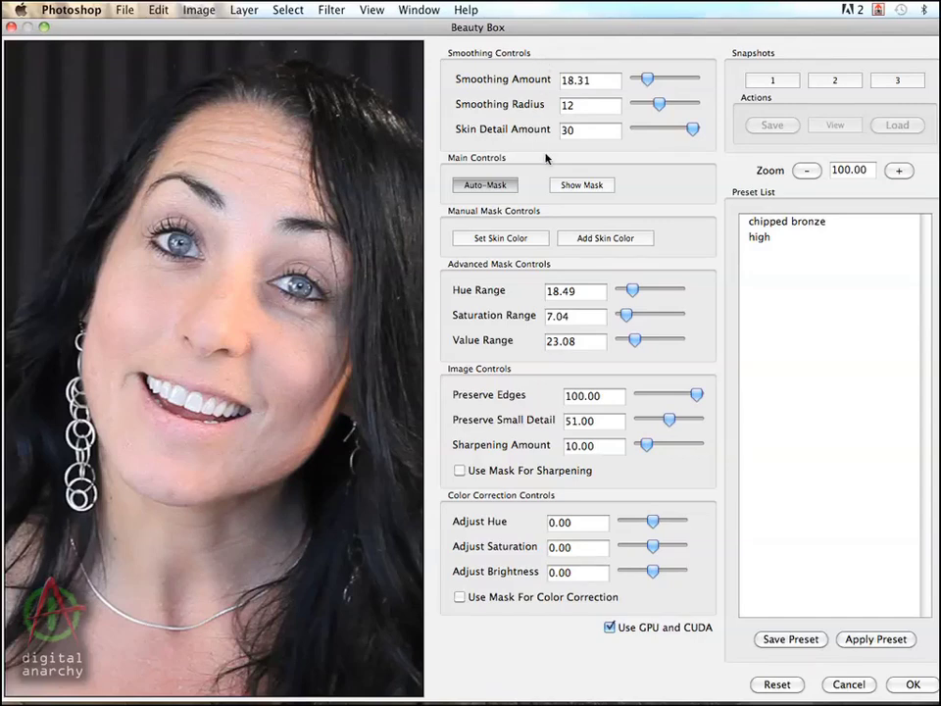
mouse_move(400, 157)
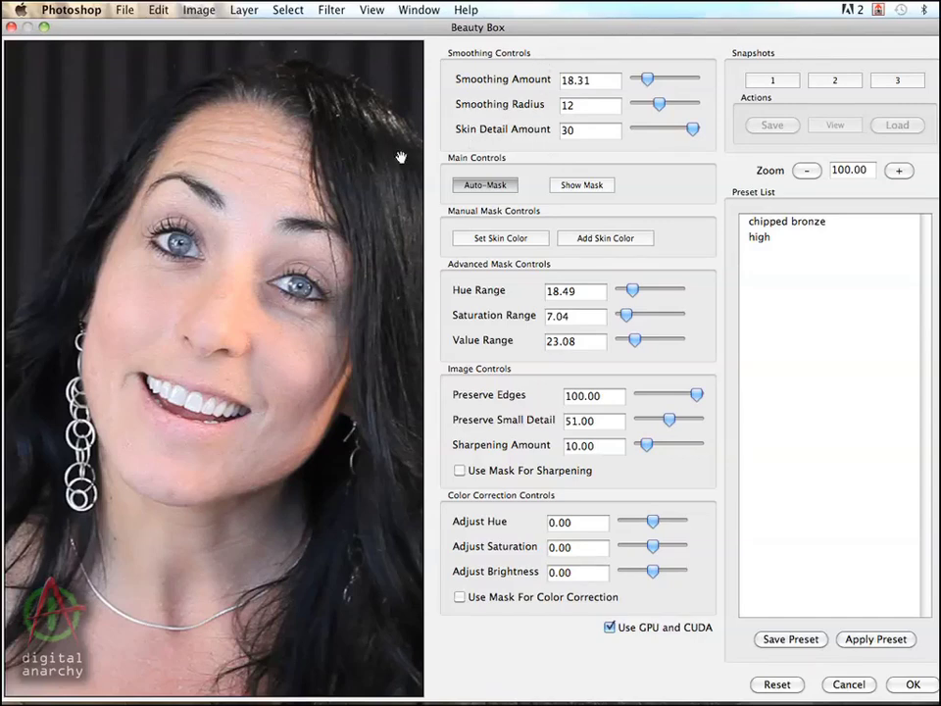
mouse_move(253, 245)
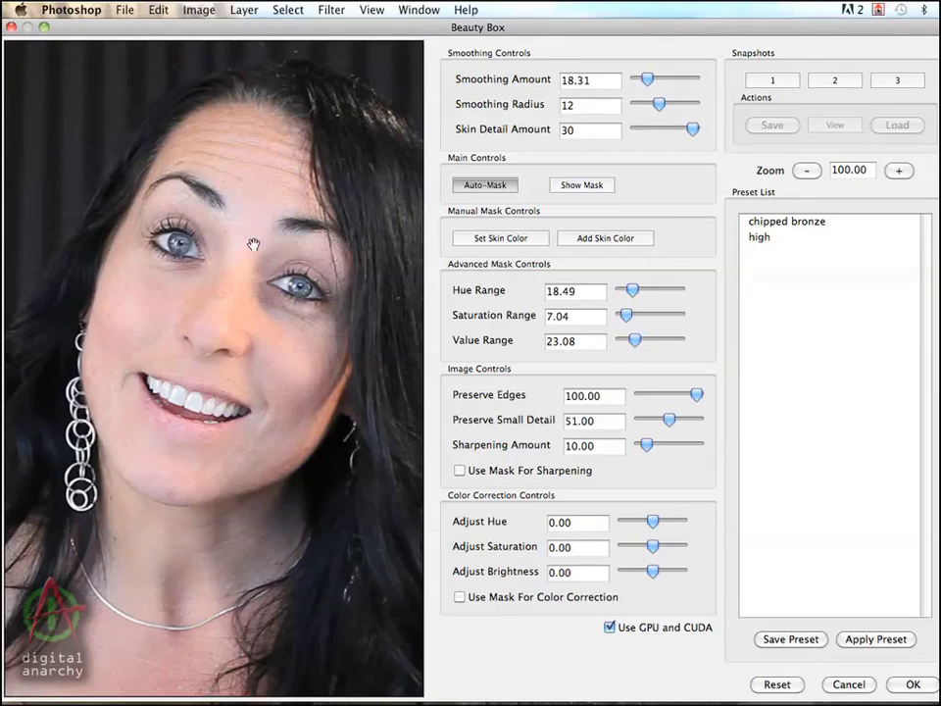
mouse_move(237, 230)
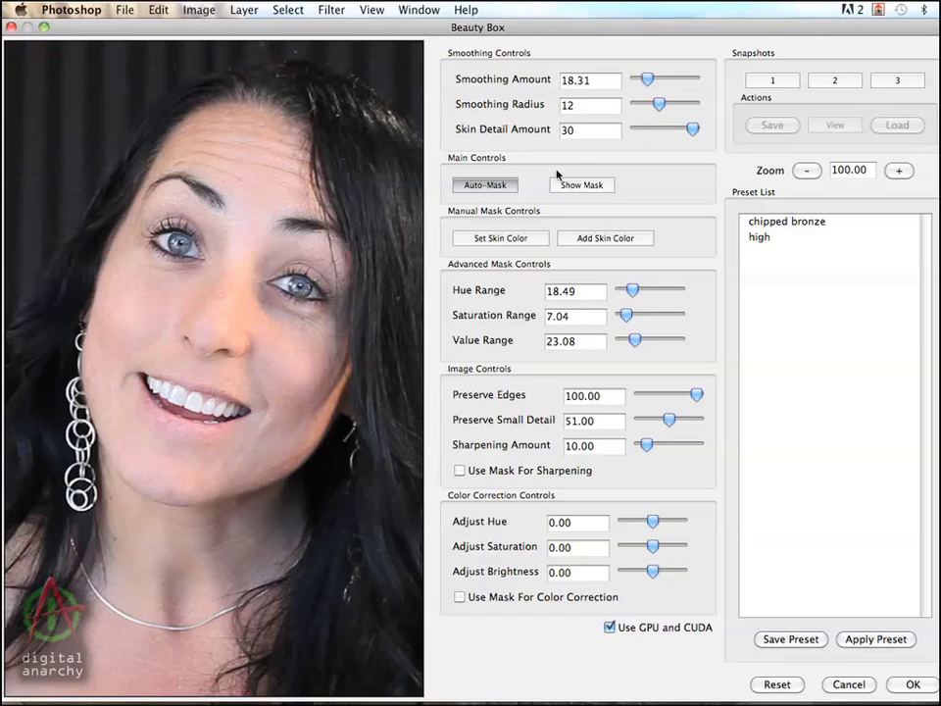
mouse_move(259, 180)
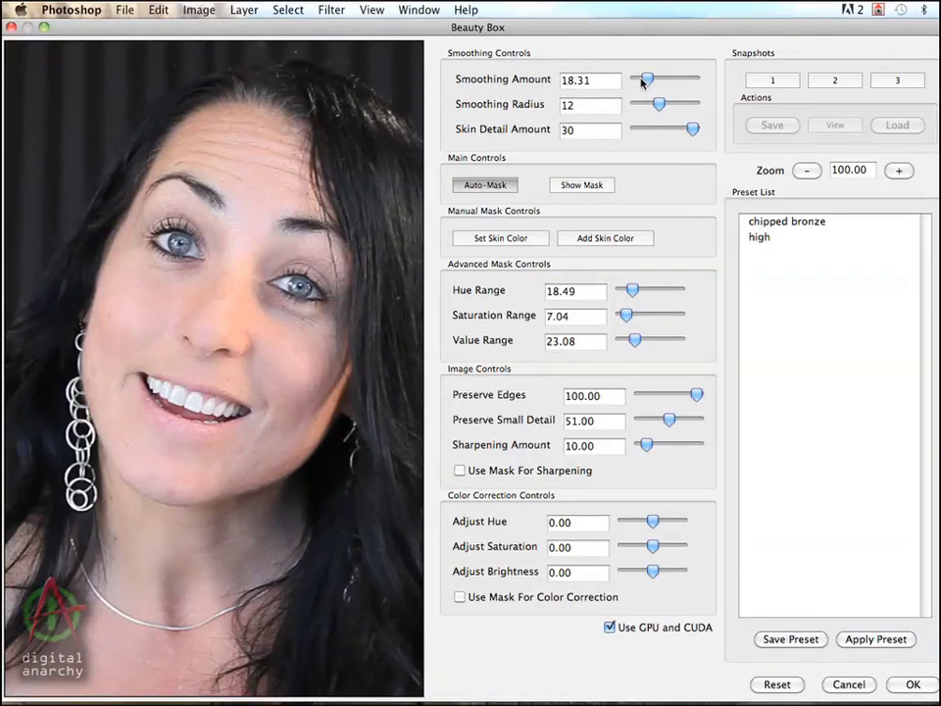
Raise Smoothing Amount to 26 and Smoothing Radius to 16 for stronger skin smoothing.
click(591, 78)
text(26)
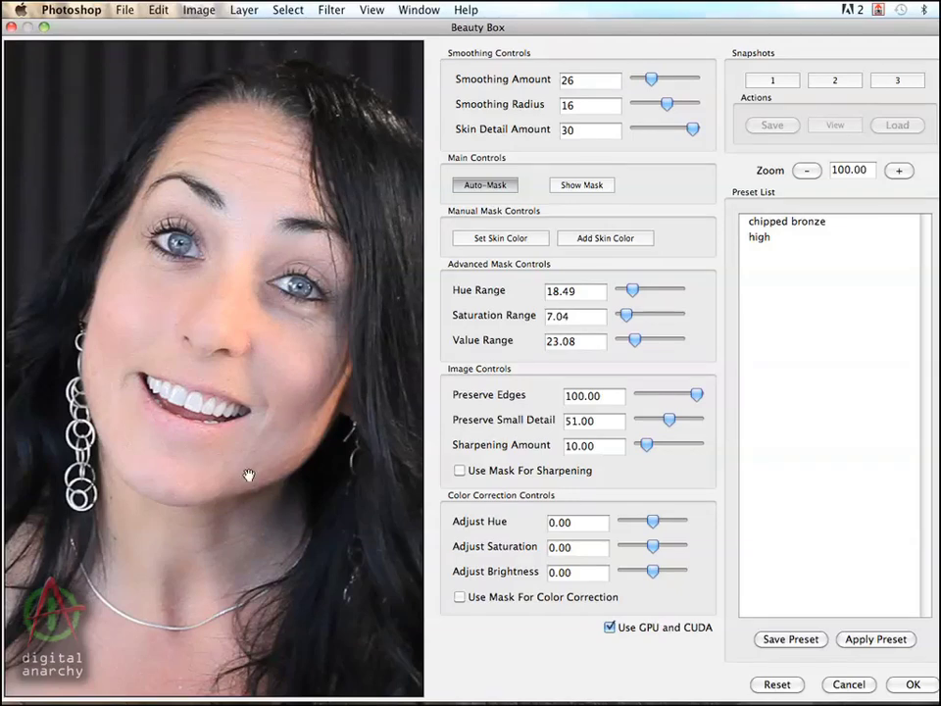
mouse_move(294, 470)
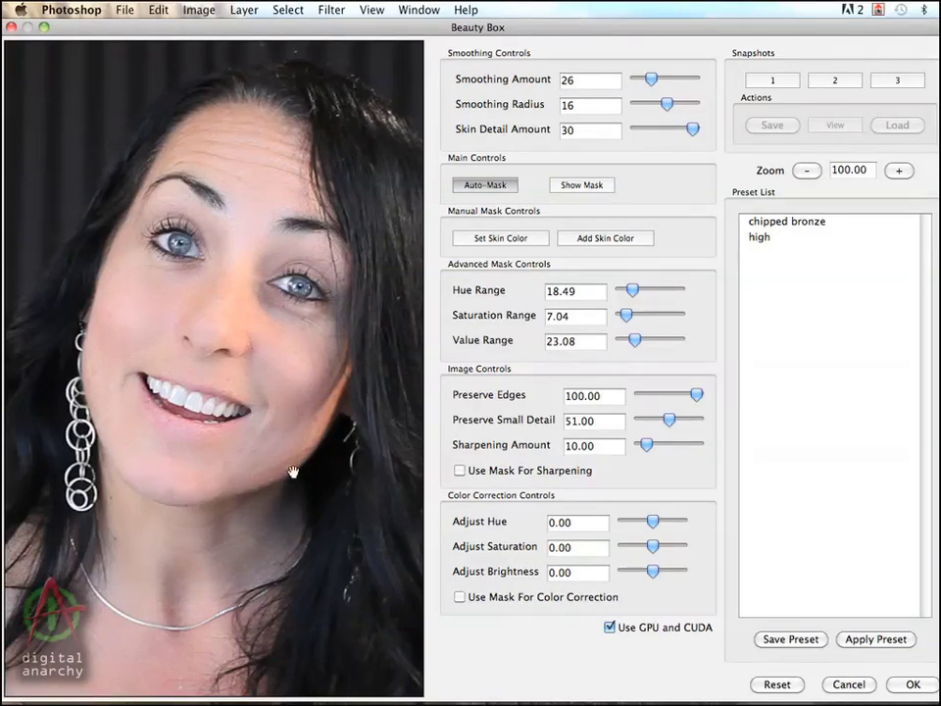
mouse_move(262, 477)
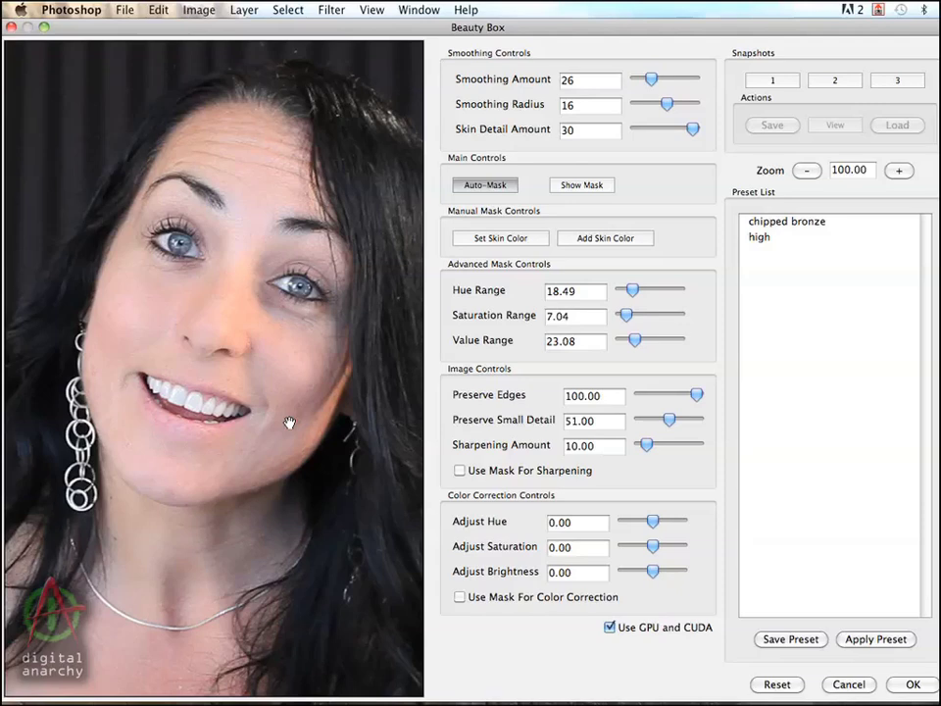
mouse_move(292, 325)
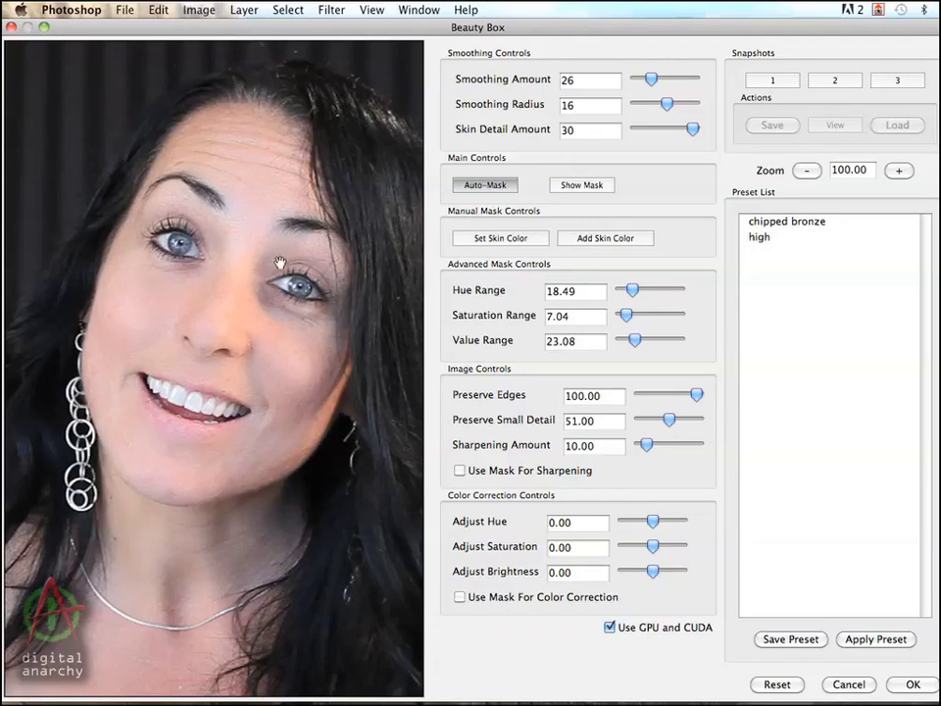
mouse_move(245, 168)
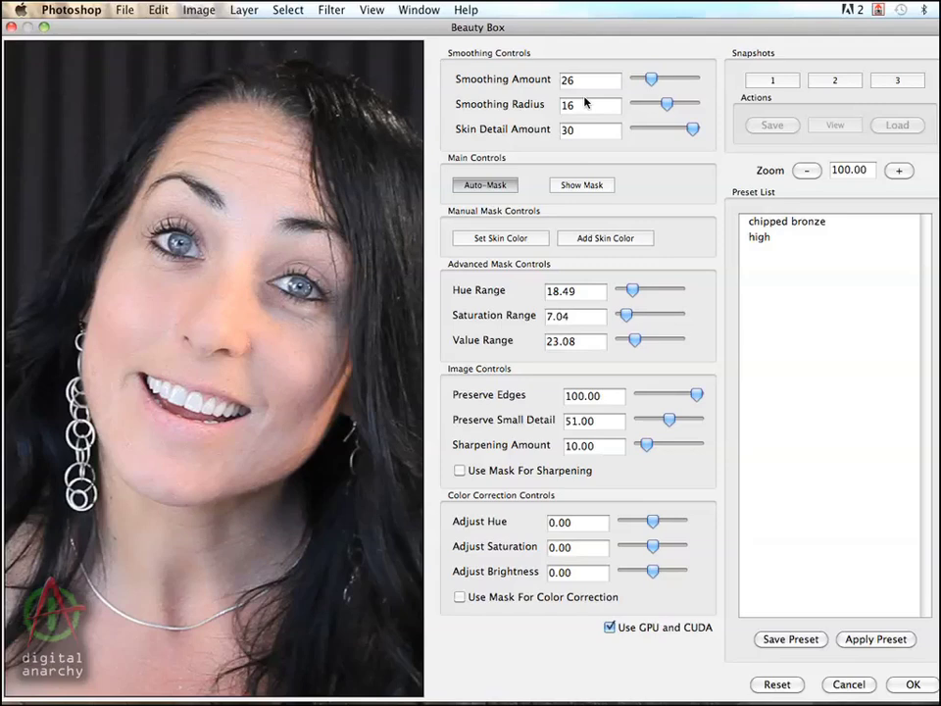
mouse_move(590, 120)
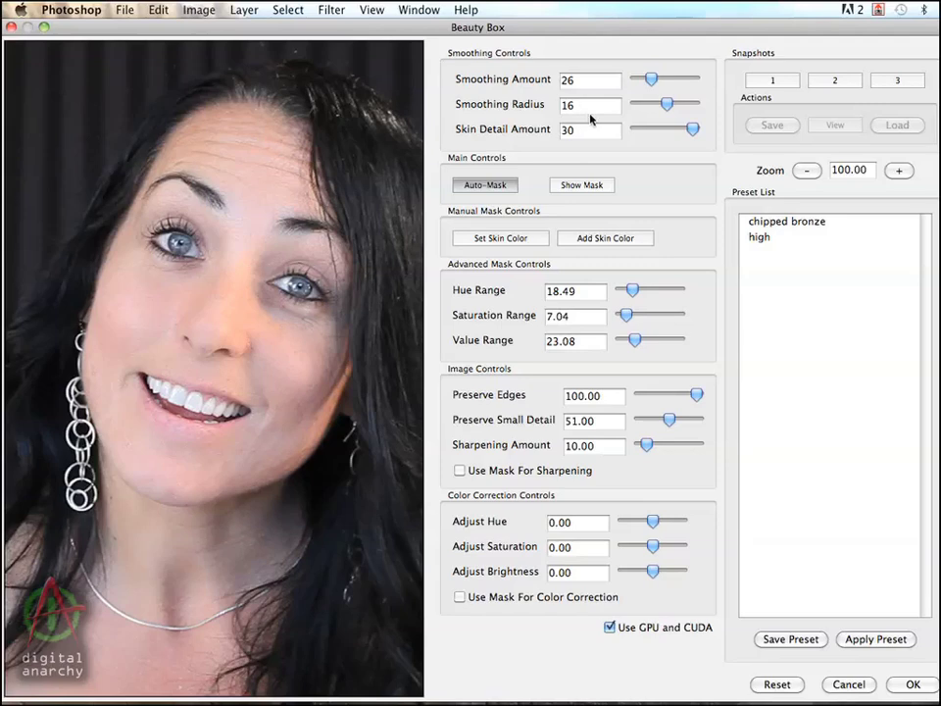
mouse_move(539, 135)
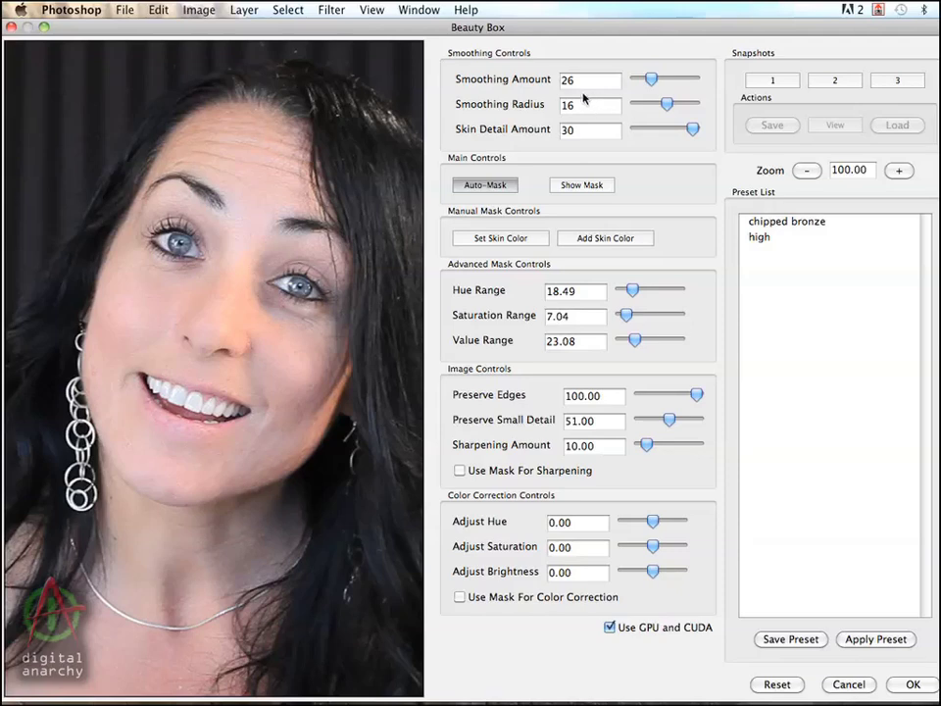
mouse_move(585, 129)
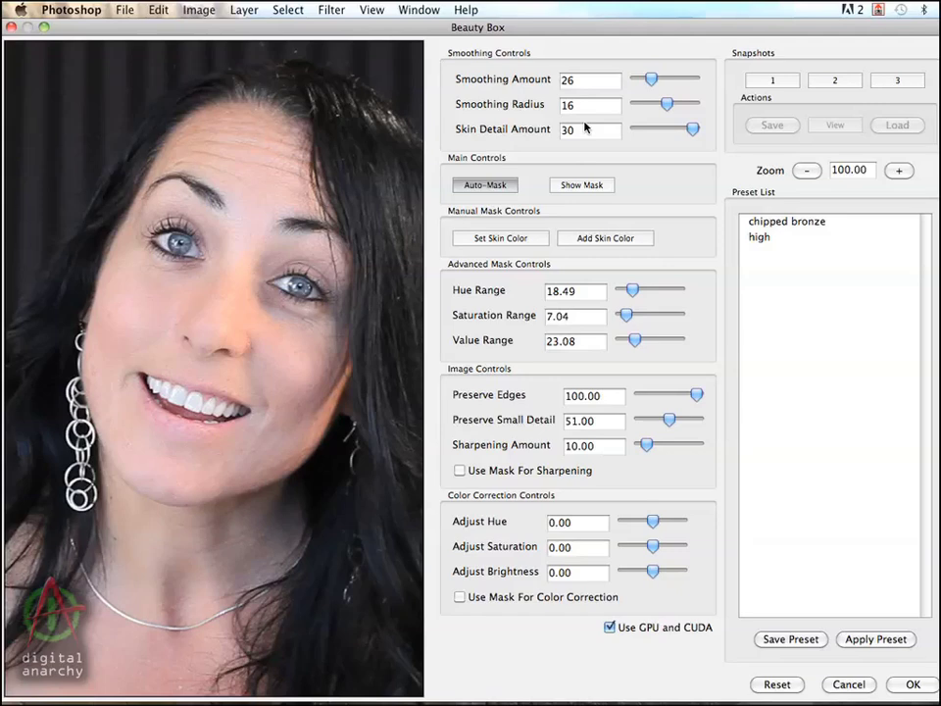
mouse_move(589, 136)
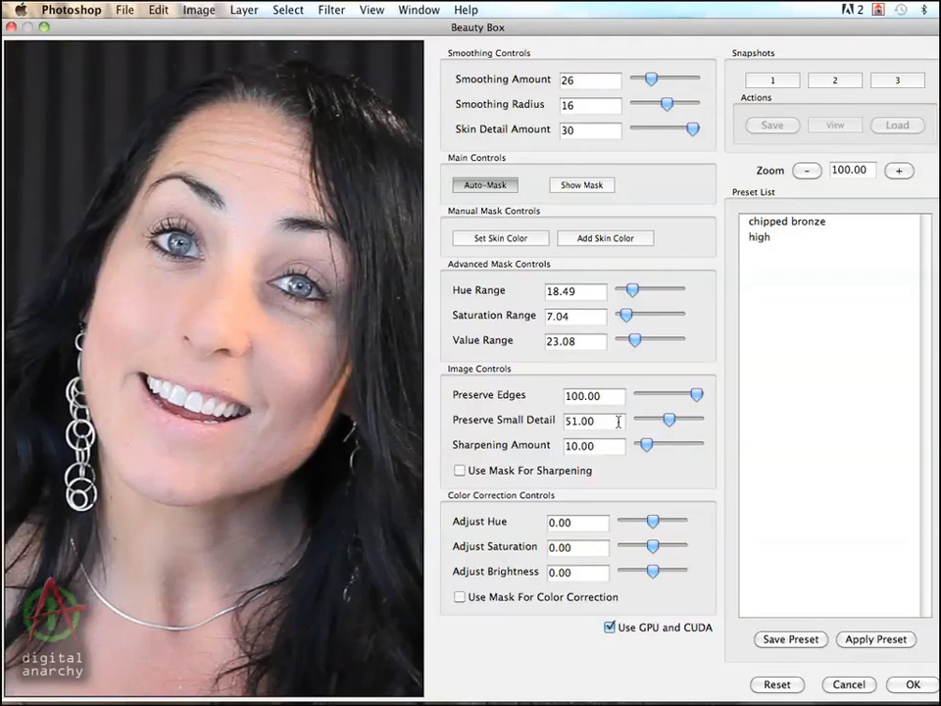
mouse_move(616, 368)
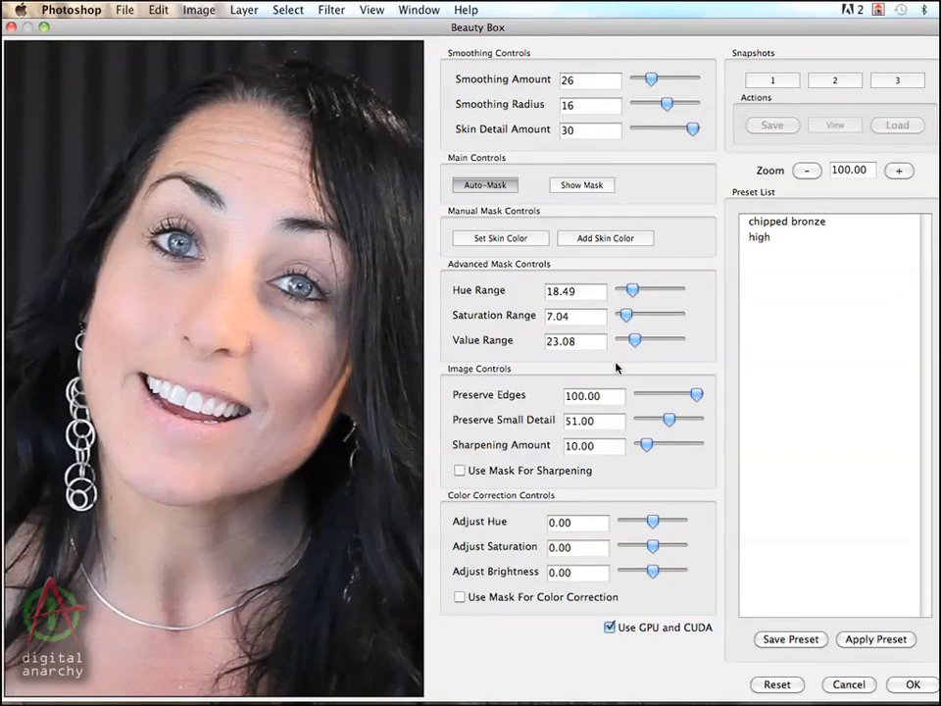
mouse_move(553, 424)
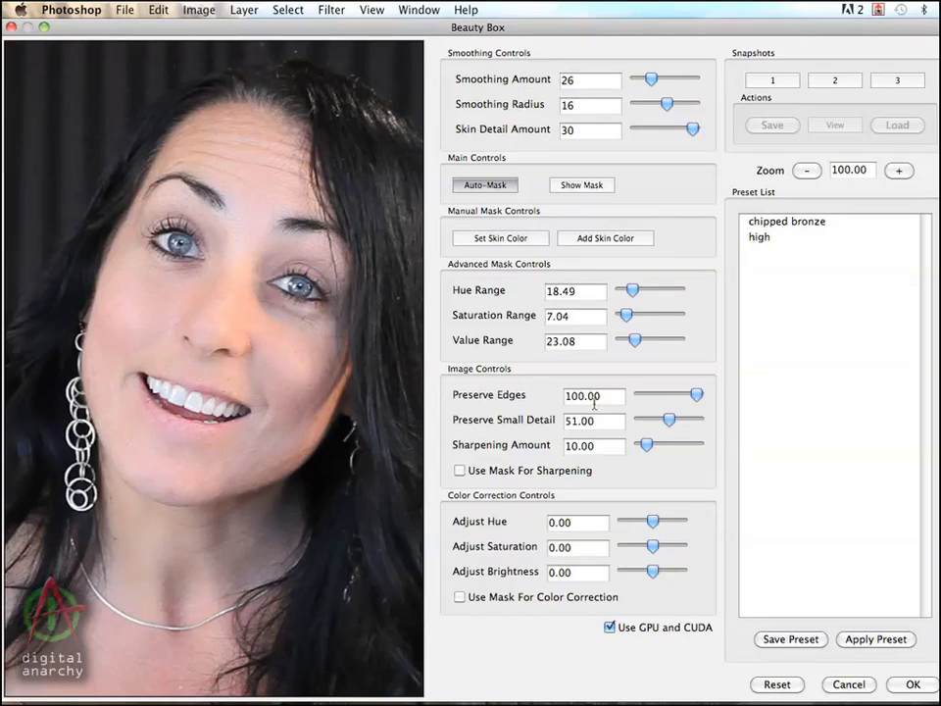
mouse_move(639, 487)
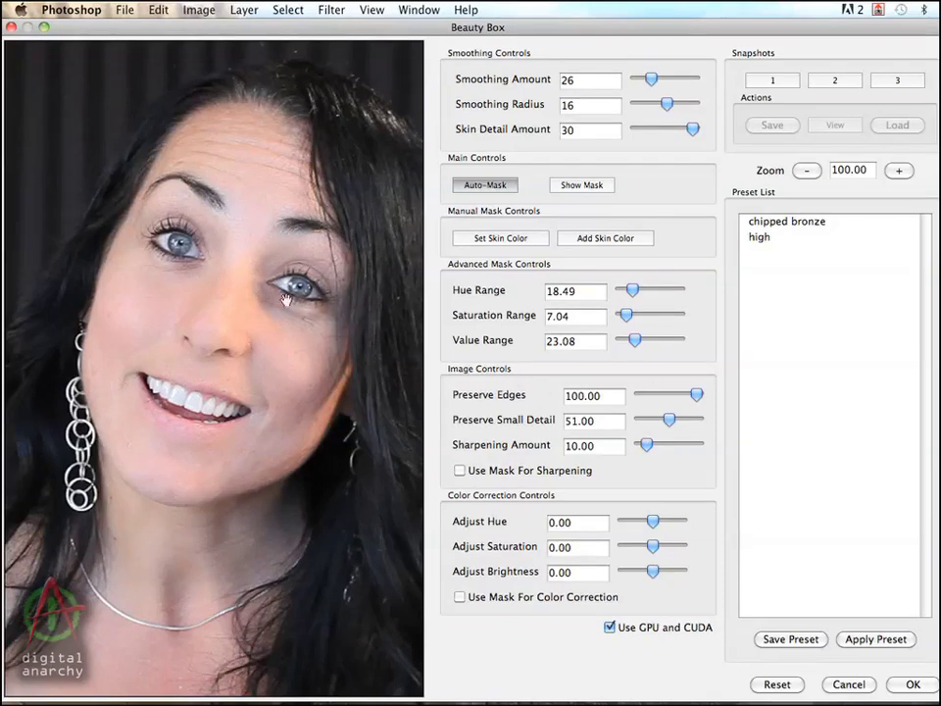
mouse_move(313, 306)
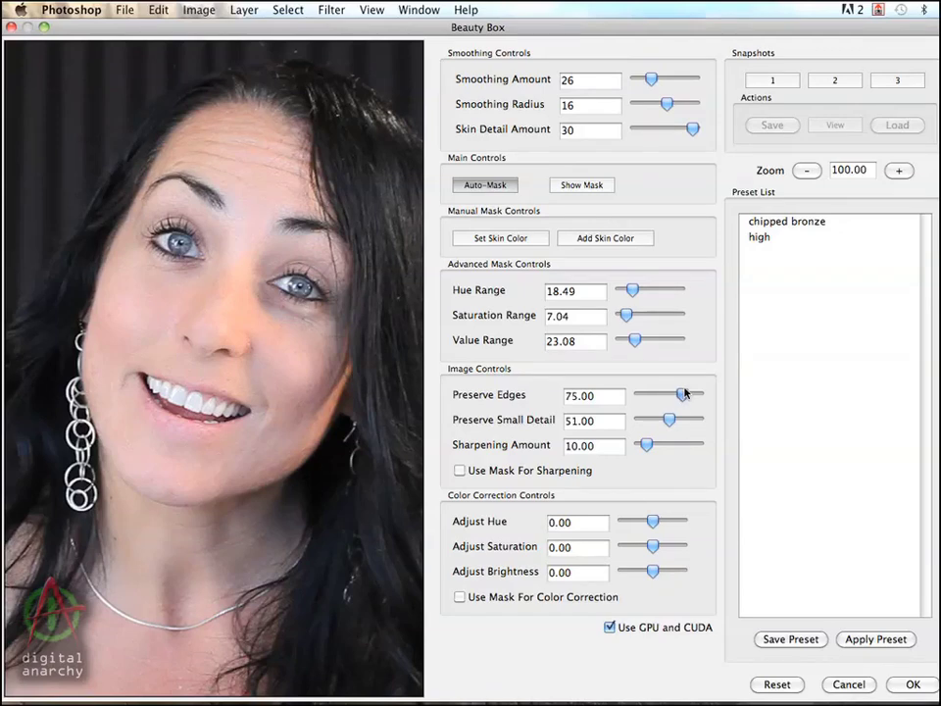
Lower Preserve Edges stepwise from 100 through 58 and 55 down to 51.
drag(687, 394, 670, 395)
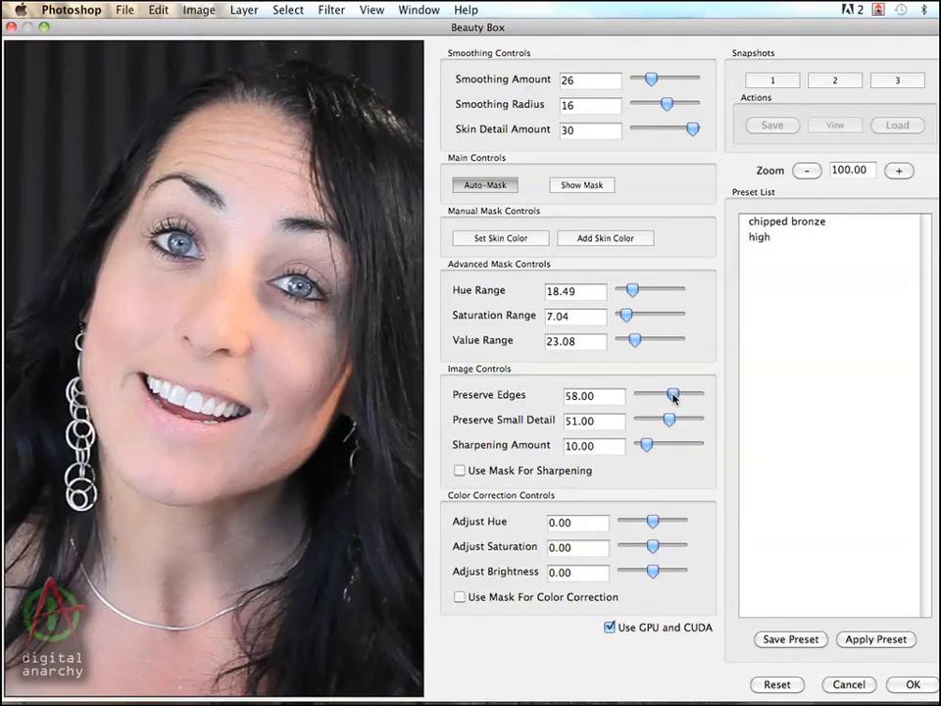
drag(675, 396, 670, 396)
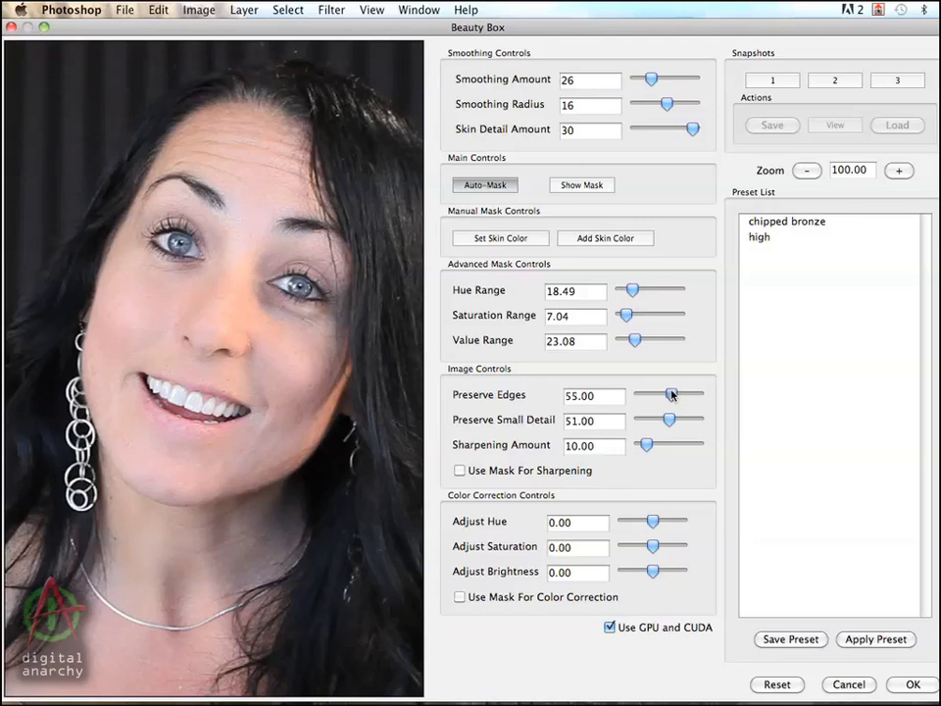
drag(670, 395, 671, 394)
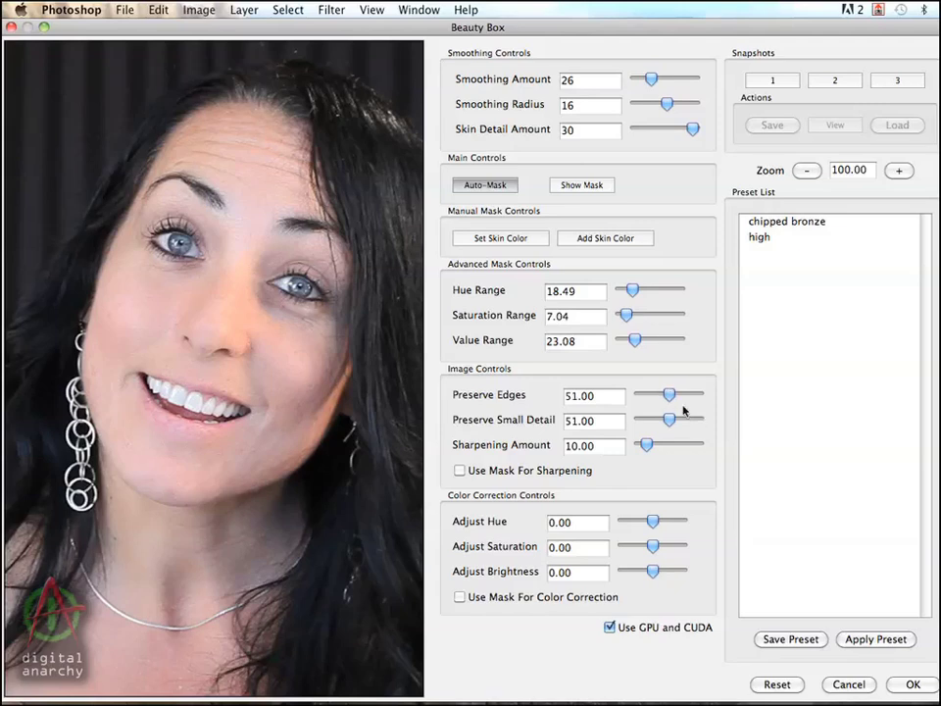
mouse_move(687, 402)
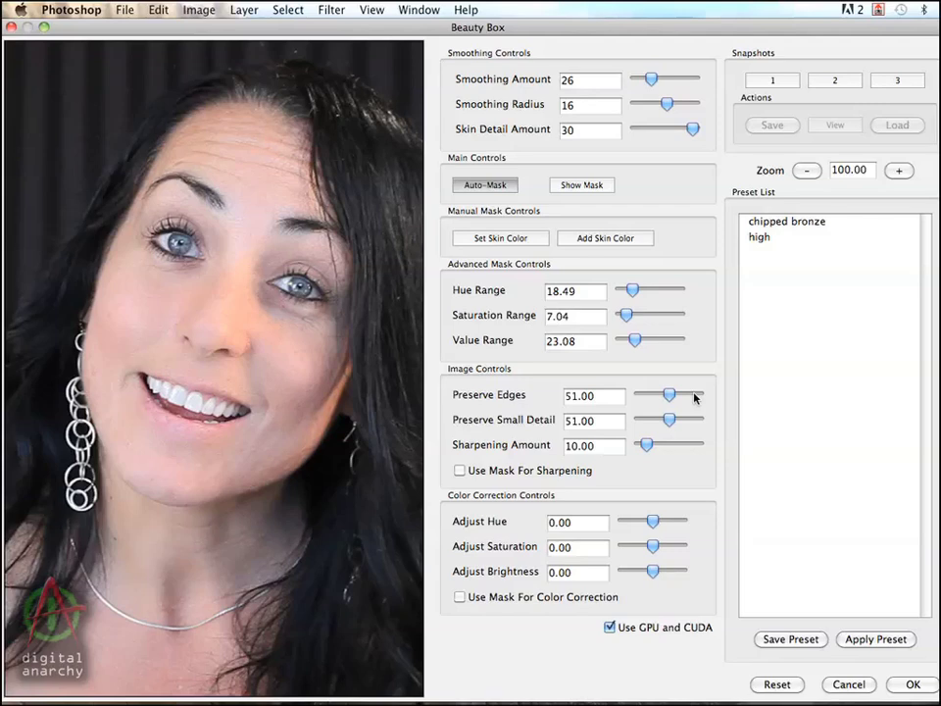
mouse_move(677, 394)
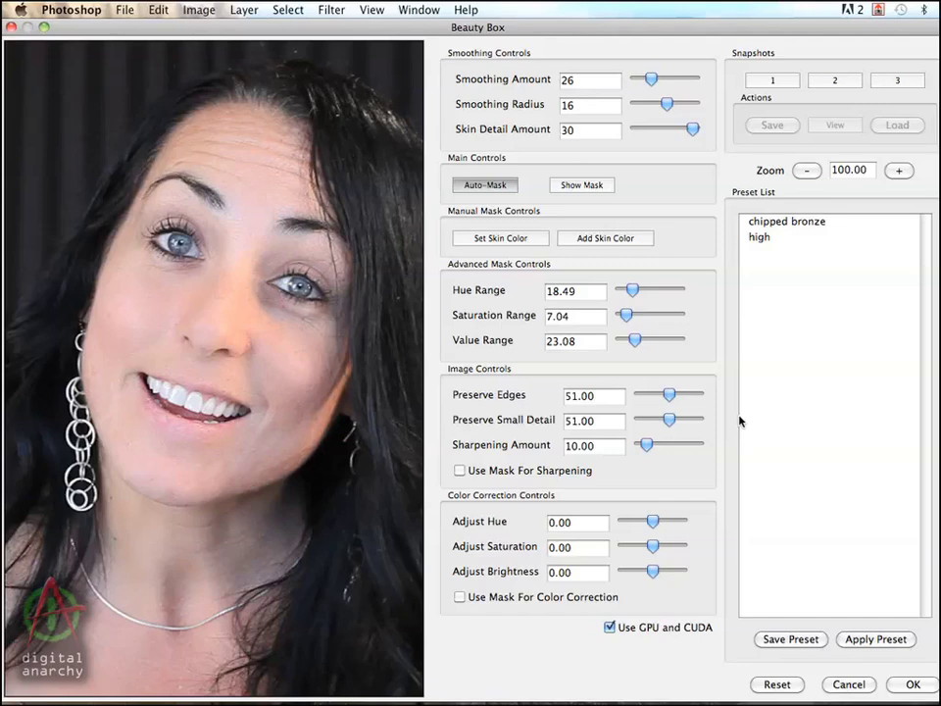
mouse_move(114, 655)
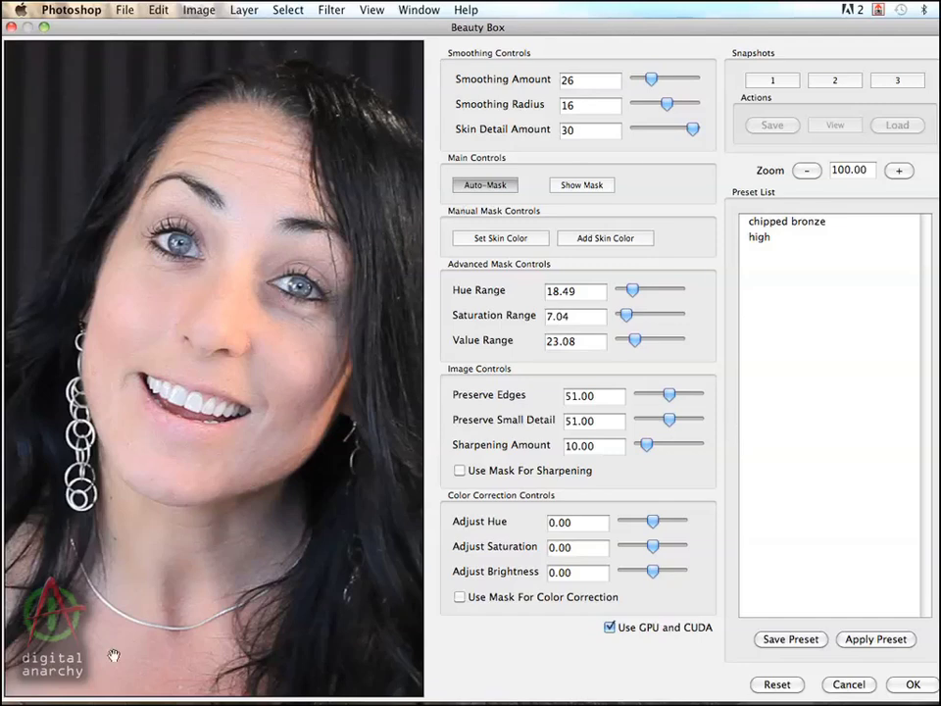
mouse_move(180, 243)
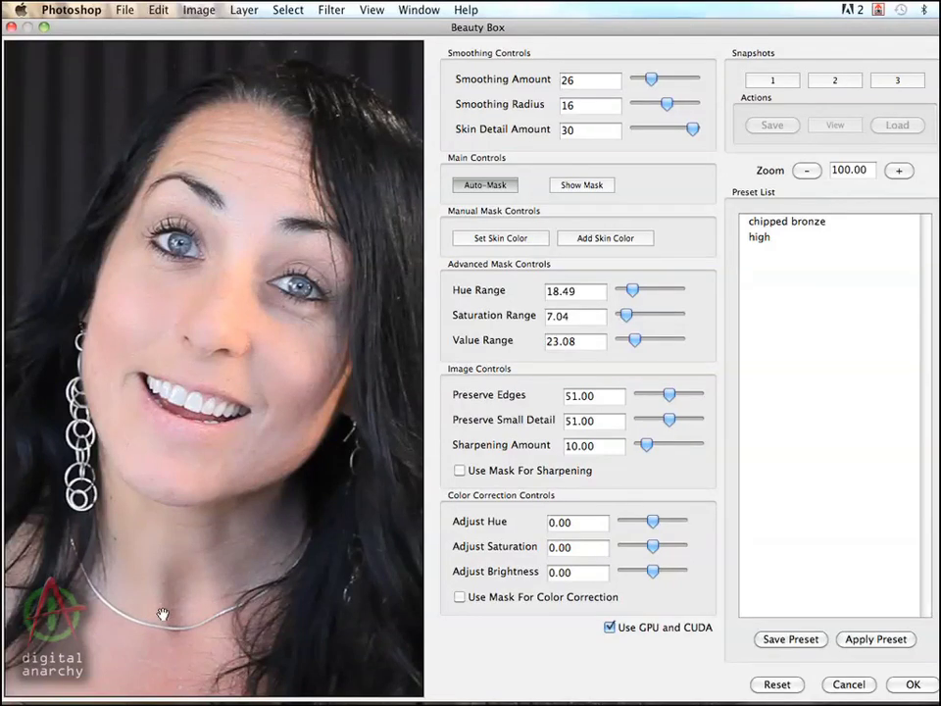
mouse_move(769, 491)
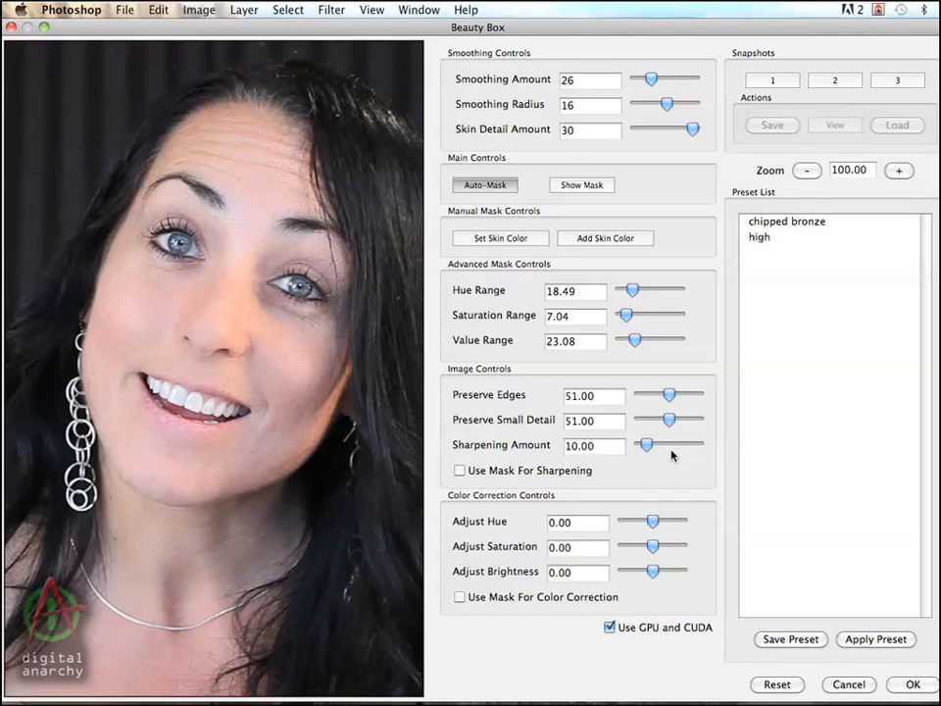
mouse_move(702, 476)
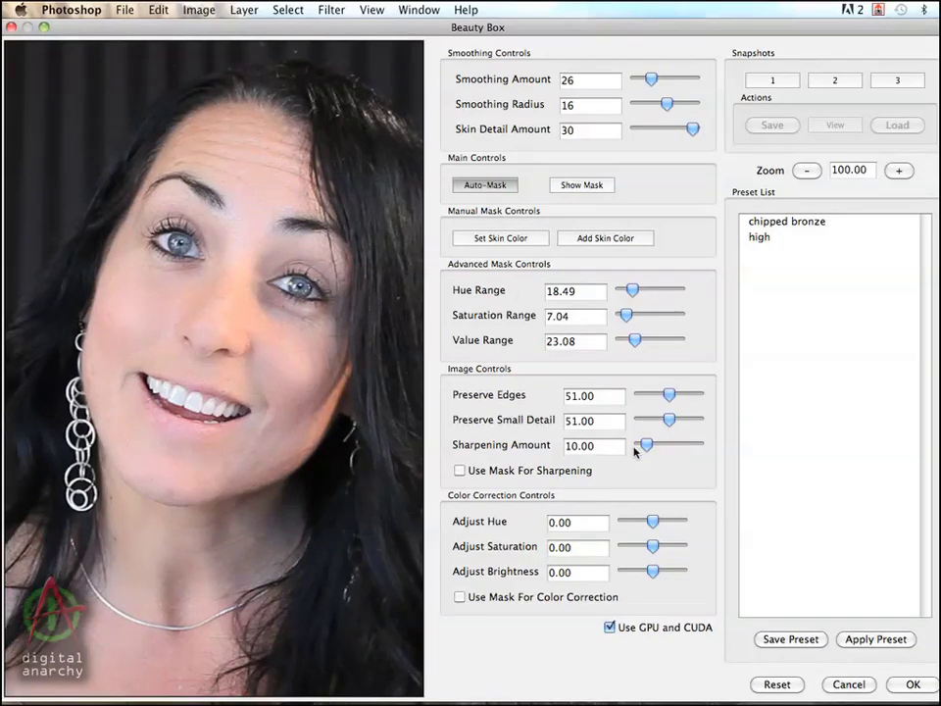
mouse_move(657, 448)
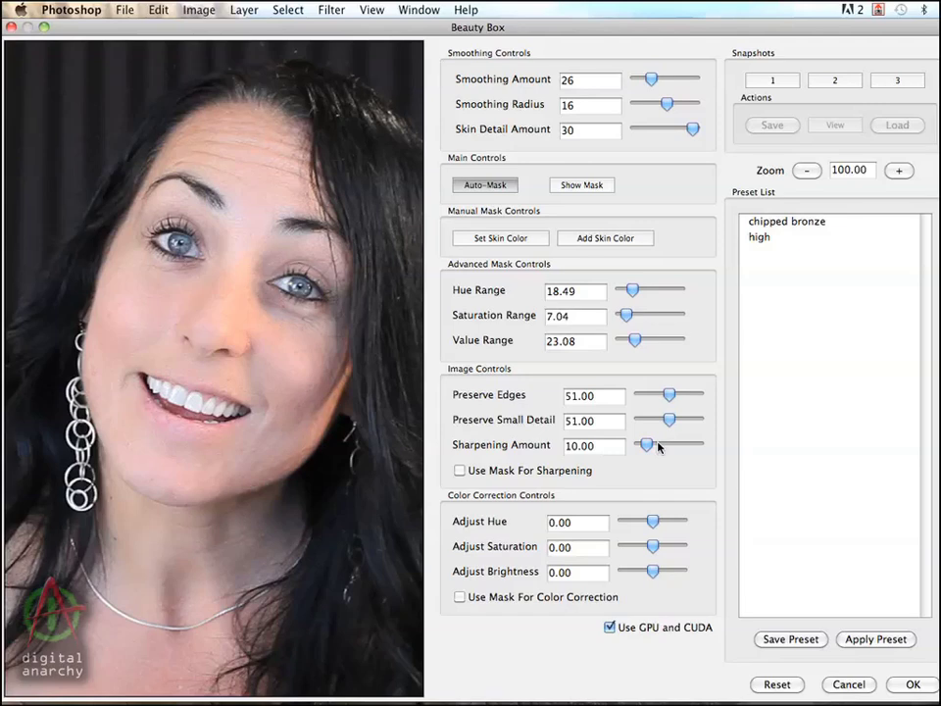
mouse_move(698, 420)
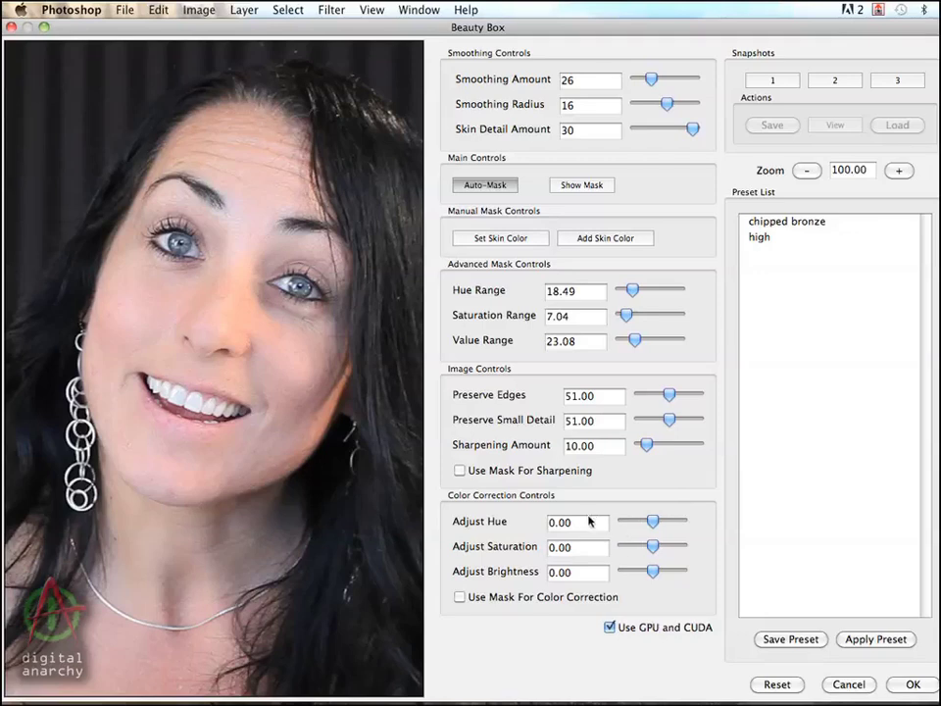
mouse_move(585, 584)
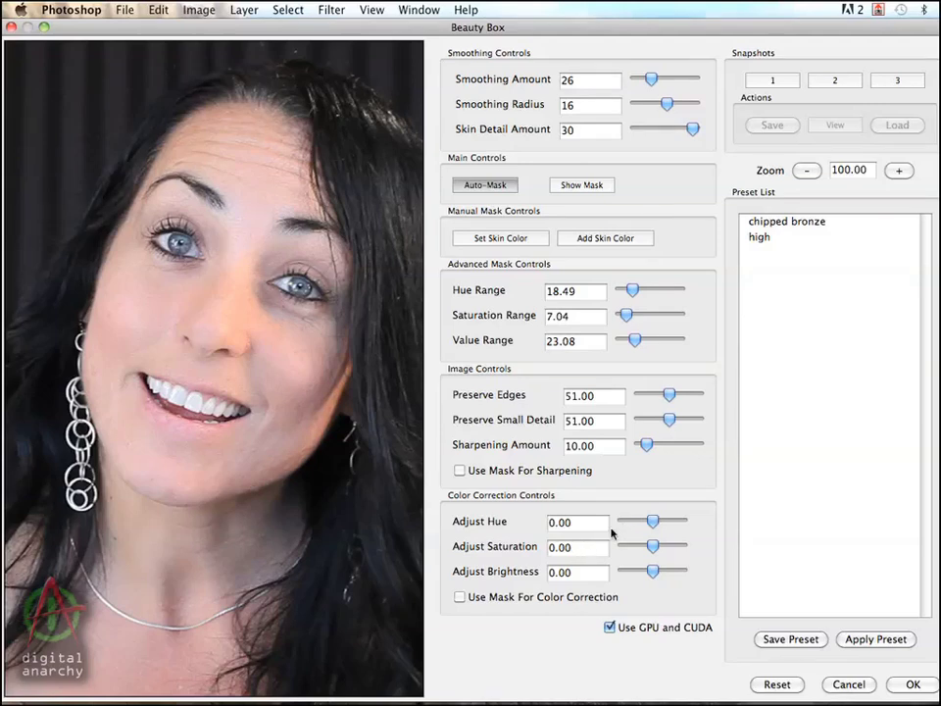
mouse_move(647, 522)
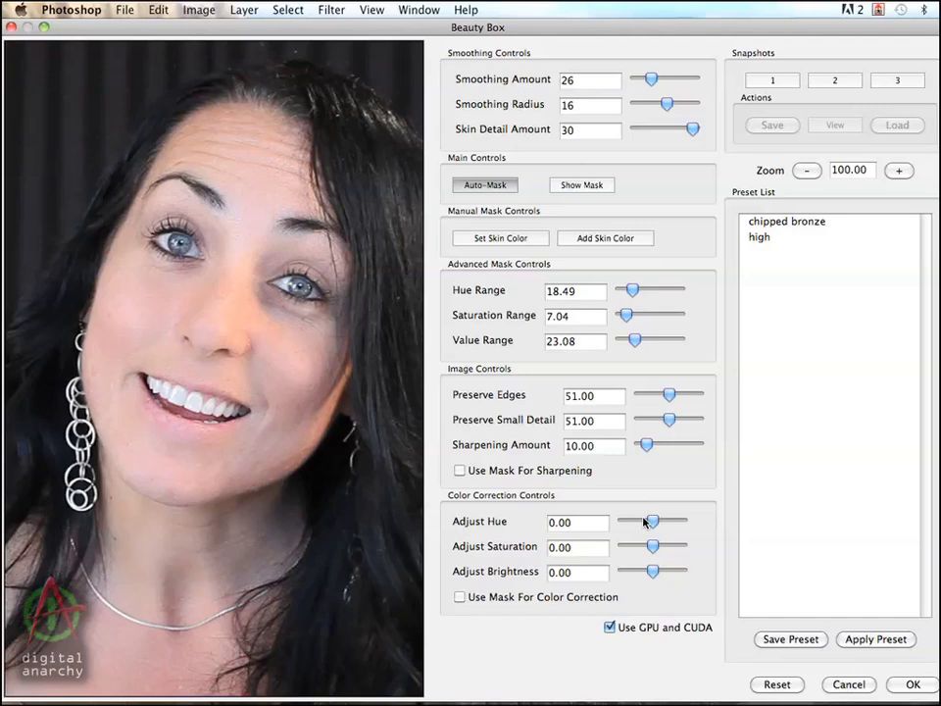
mouse_move(592, 516)
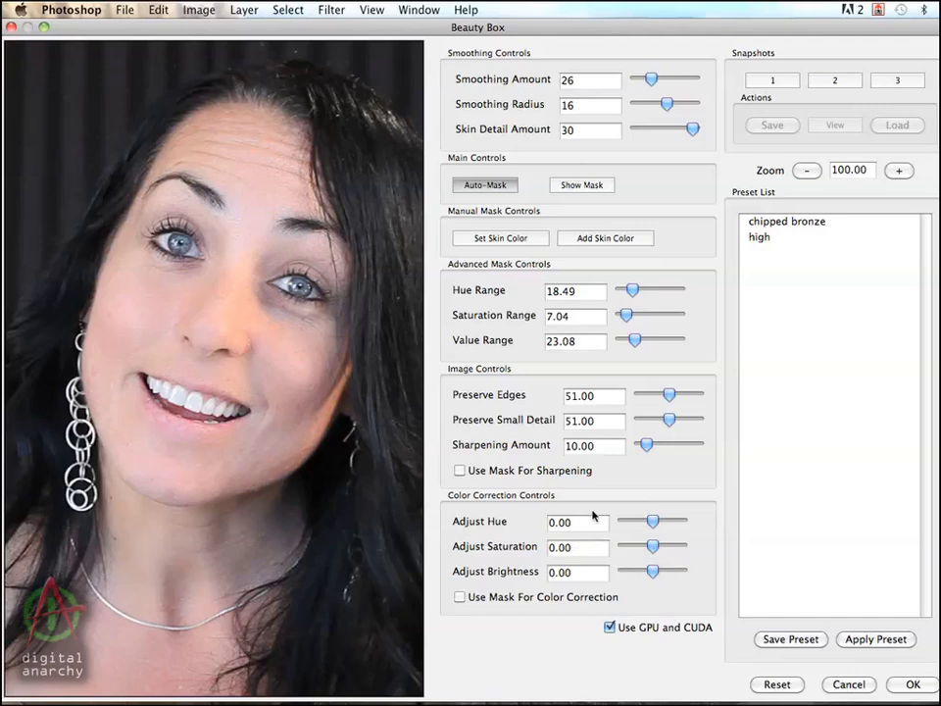
mouse_move(627, 550)
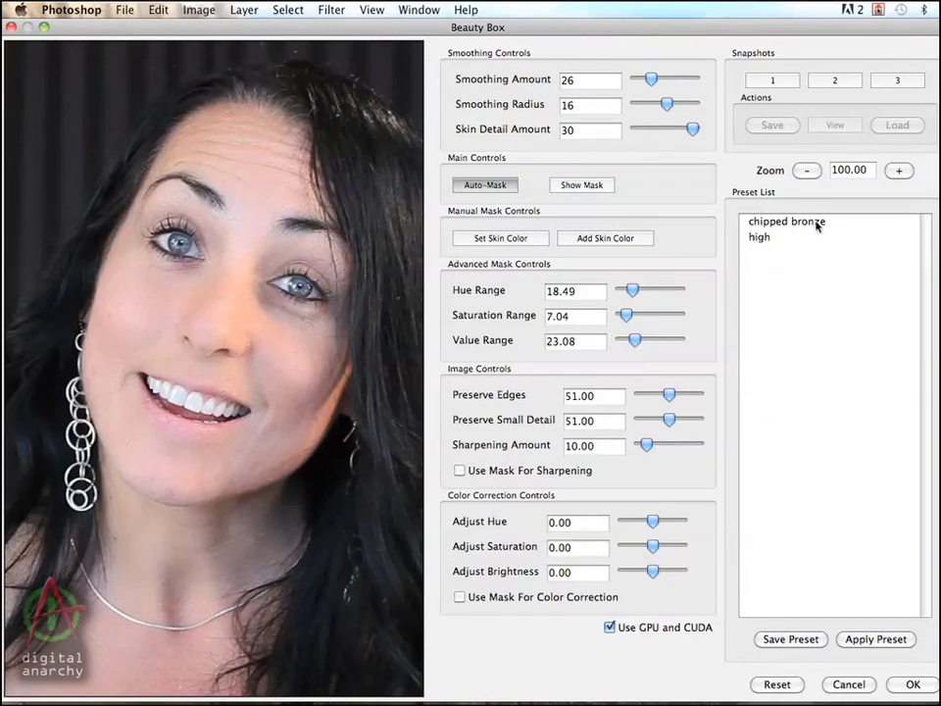
mouse_move(856, 341)
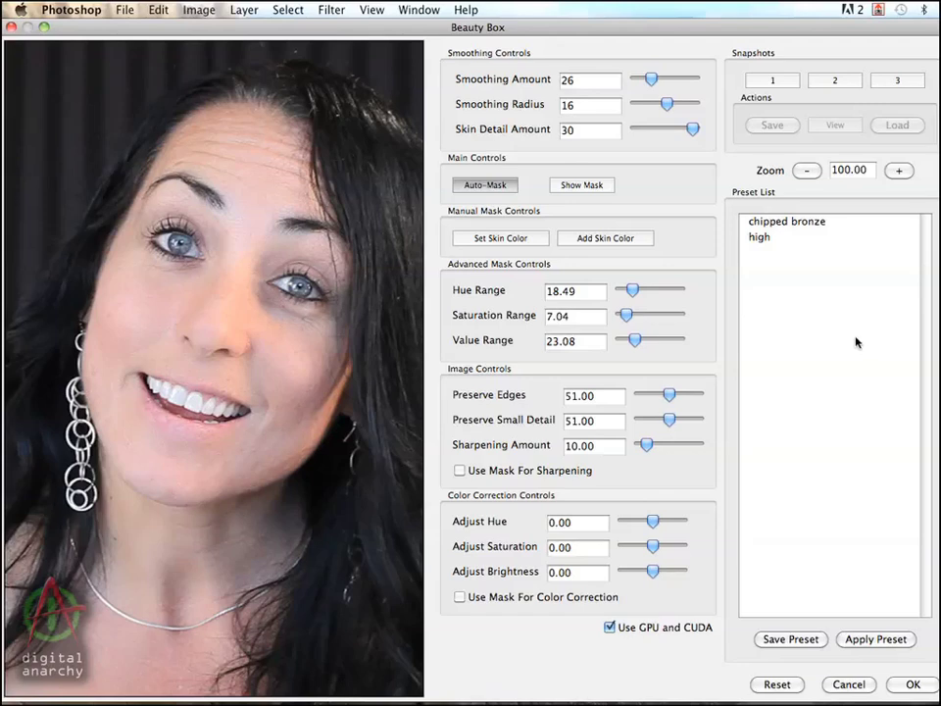
mouse_move(855, 314)
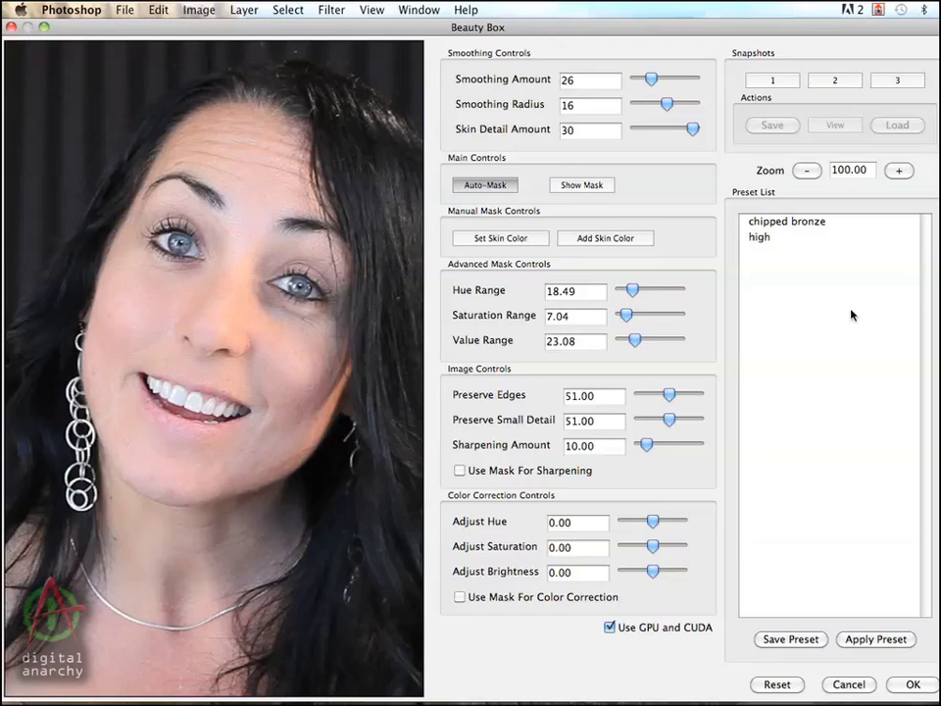
mouse_move(819, 347)
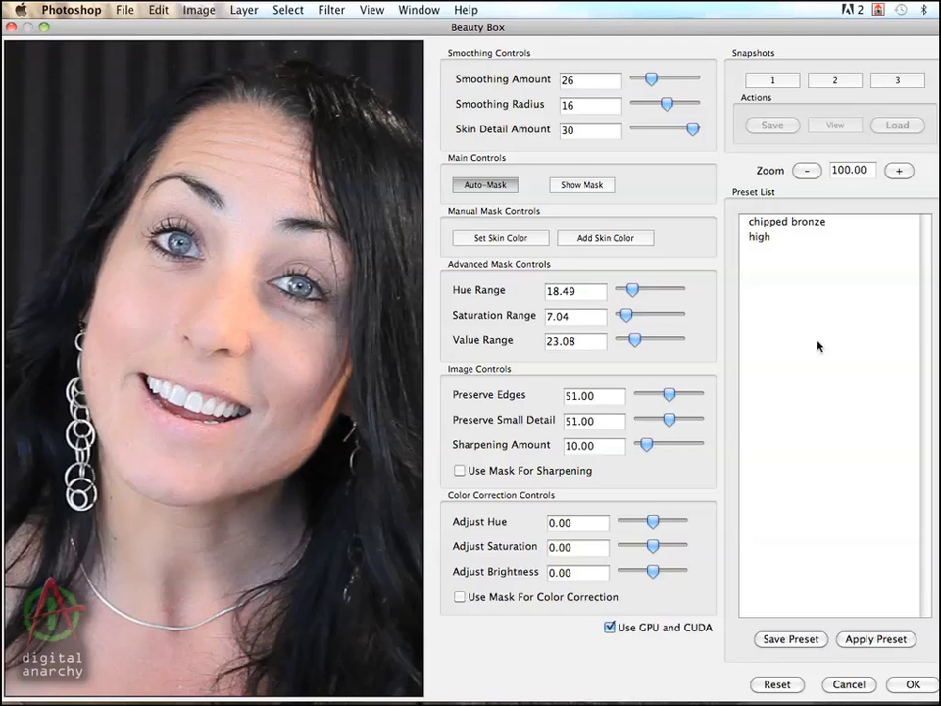
mouse_move(793, 247)
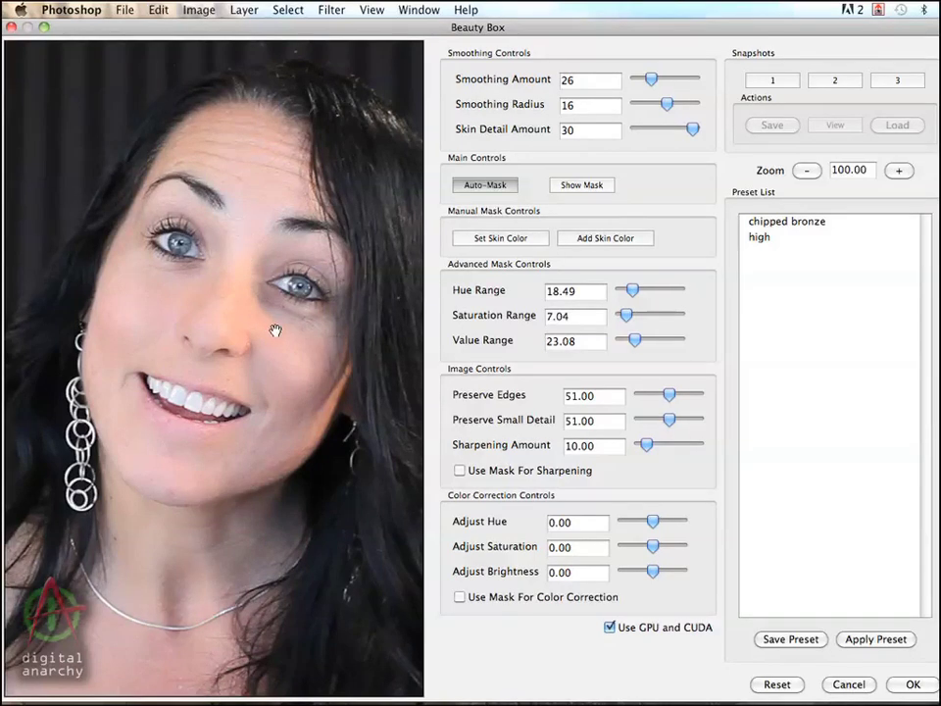
mouse_move(247, 337)
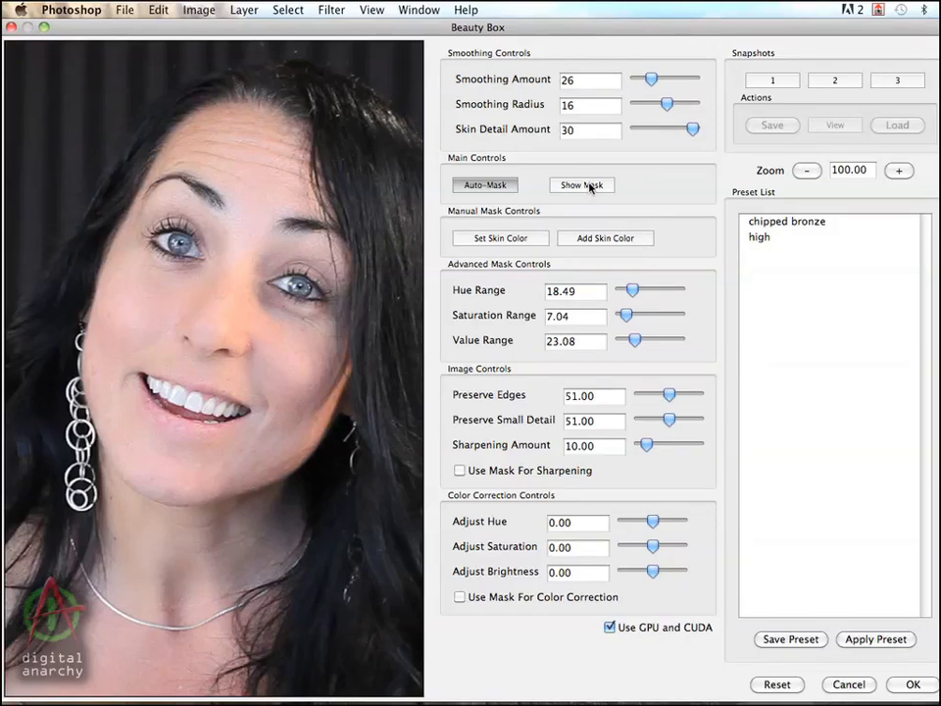
Check the skin mask a second time, then return to the retouched portrait preview.
click(580, 184)
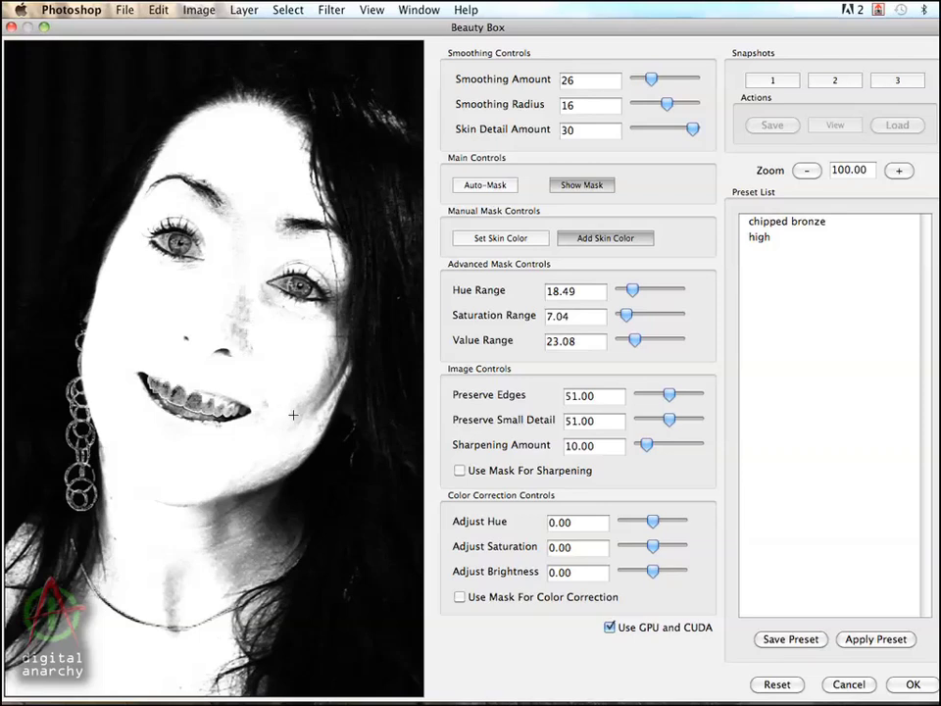
mouse_move(290, 415)
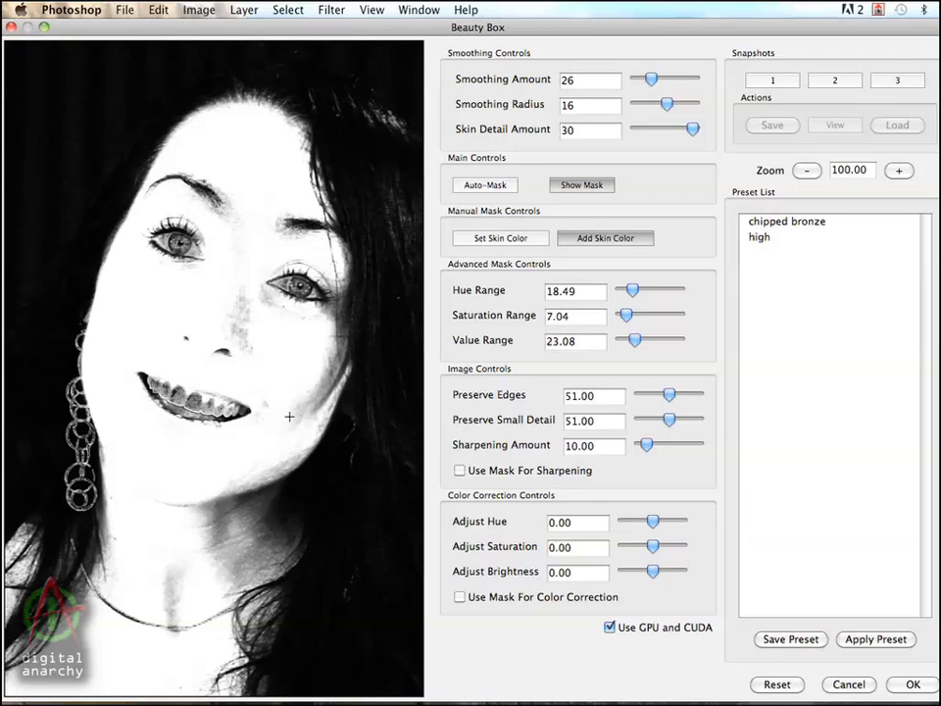
mouse_move(284, 410)
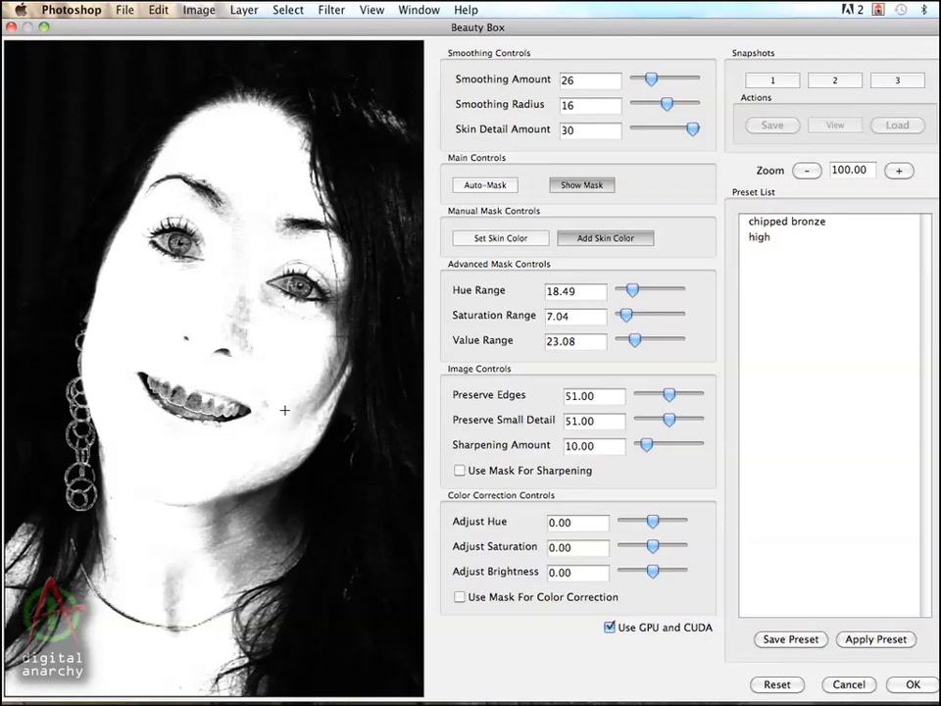
mouse_move(290, 405)
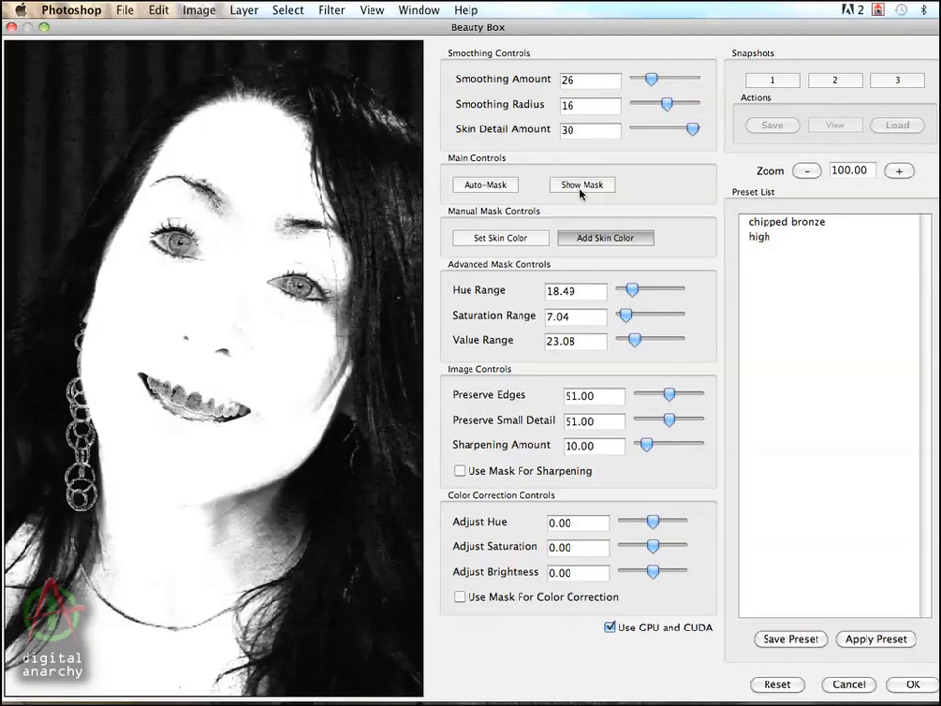
click(580, 184)
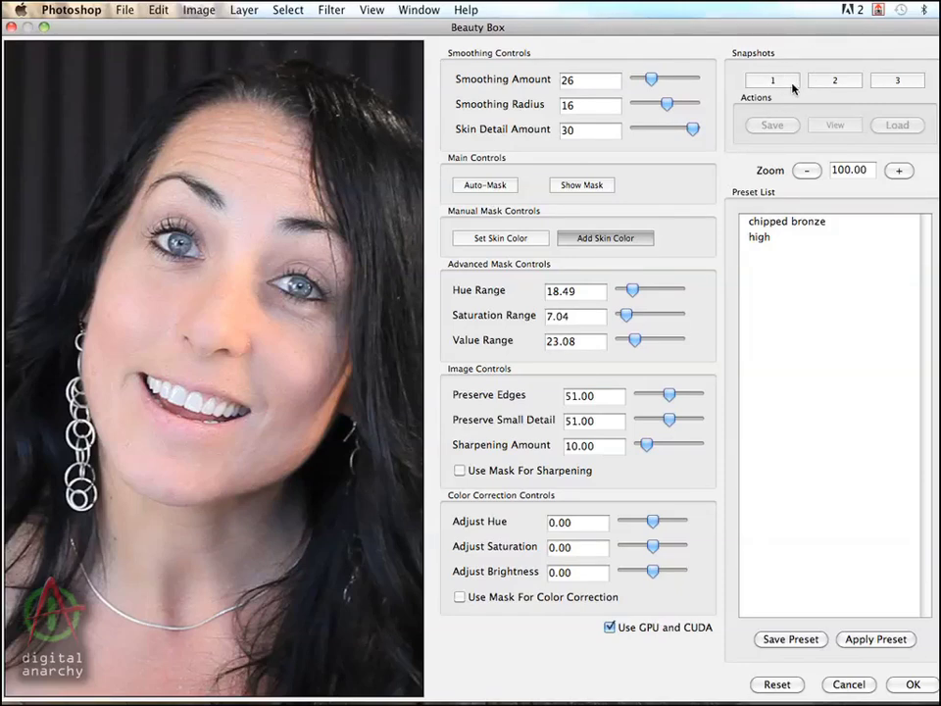
mouse_move(734, 109)
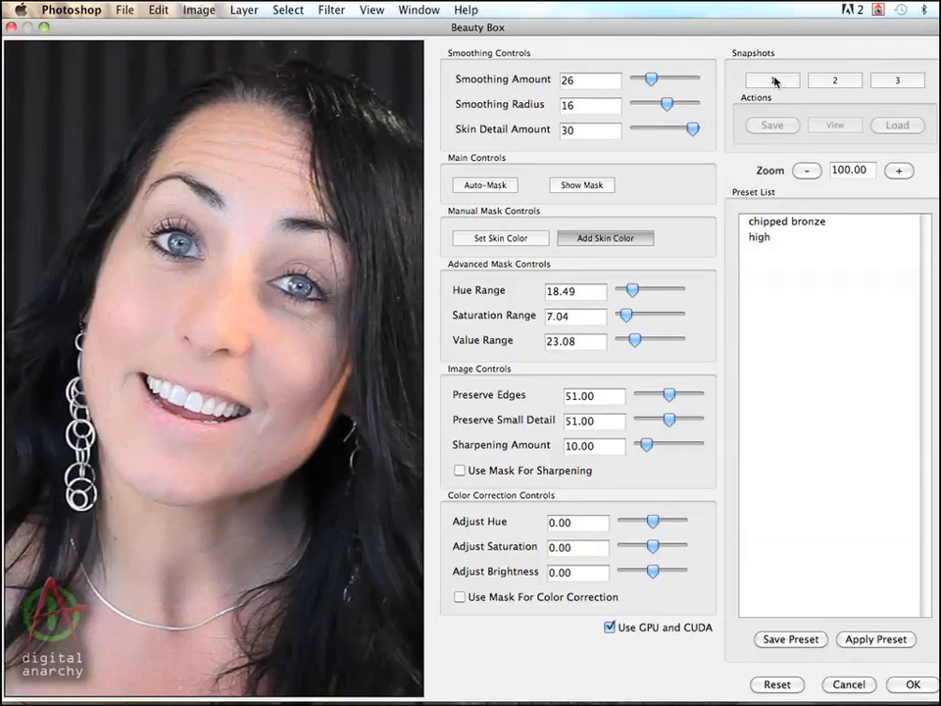
Save the current retouching settings into Snapshot 1.
click(773, 81)
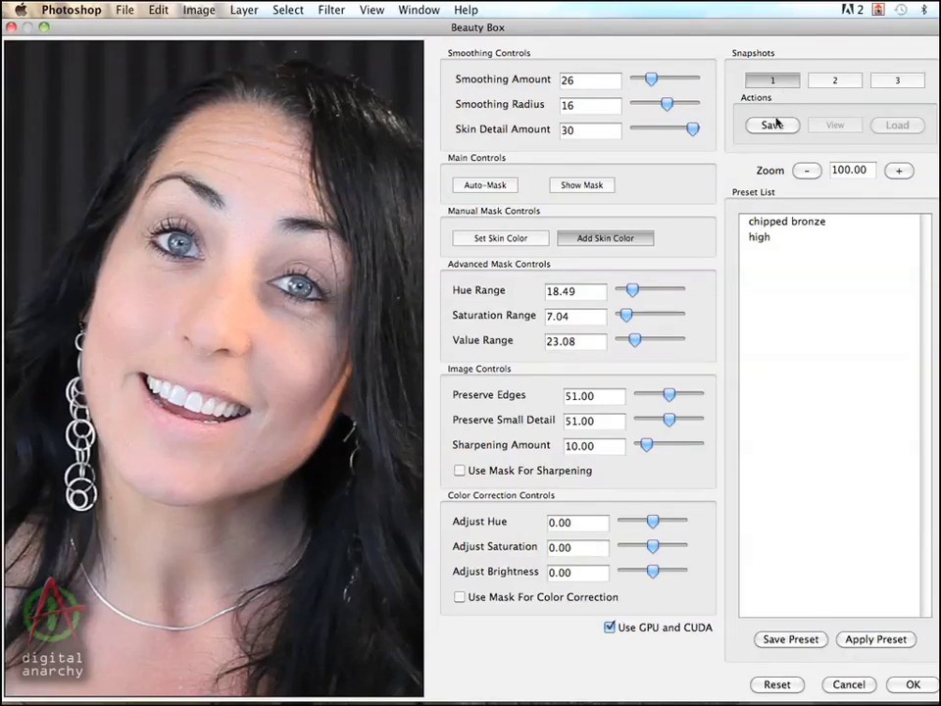
click(772, 126)
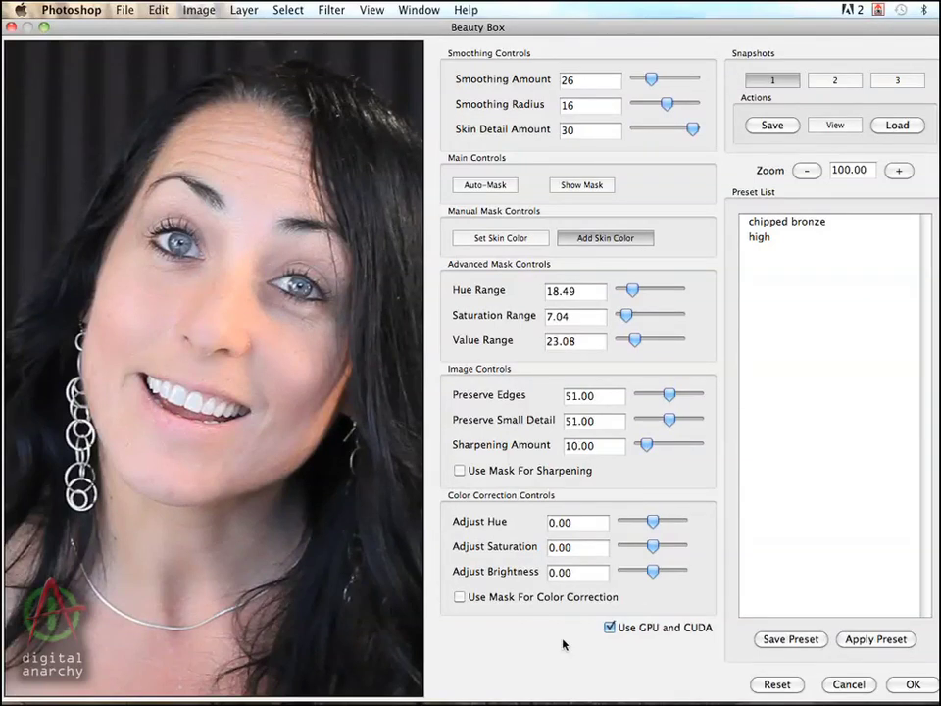
mouse_move(604, 561)
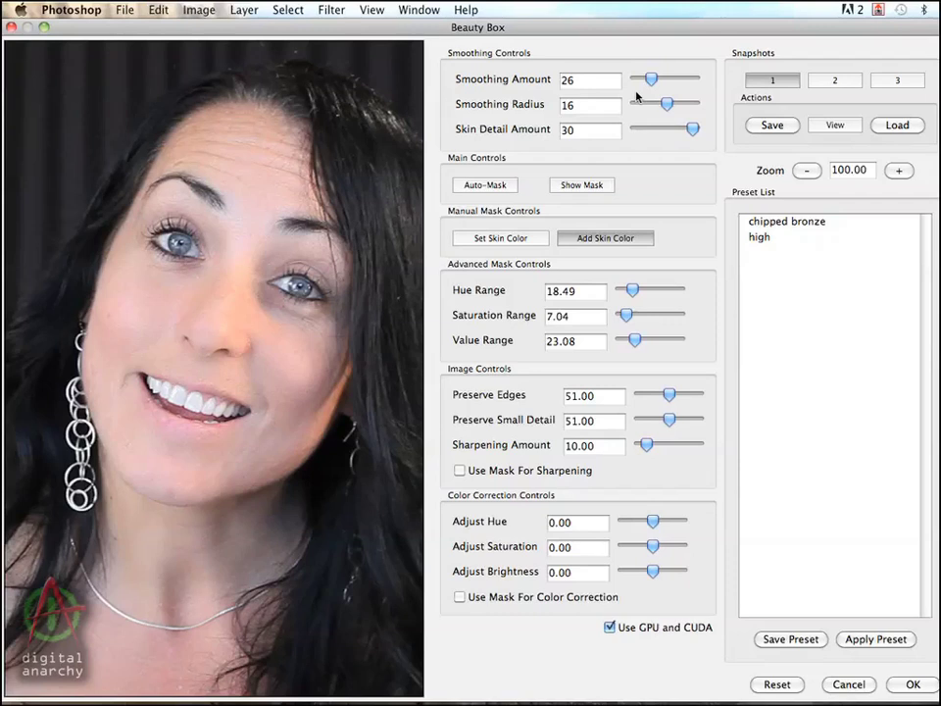
Raise Smoothing Amount from 26 to 59 and Smoothing Radius from 16 to 23.
drag(647, 78, 666, 79)
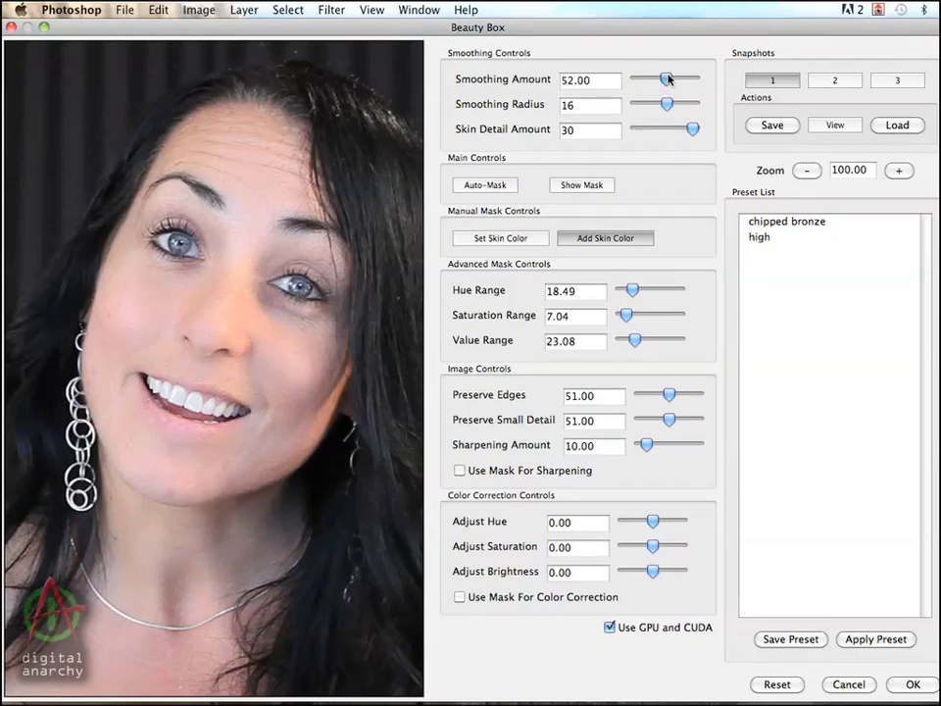
drag(664, 78, 671, 78)
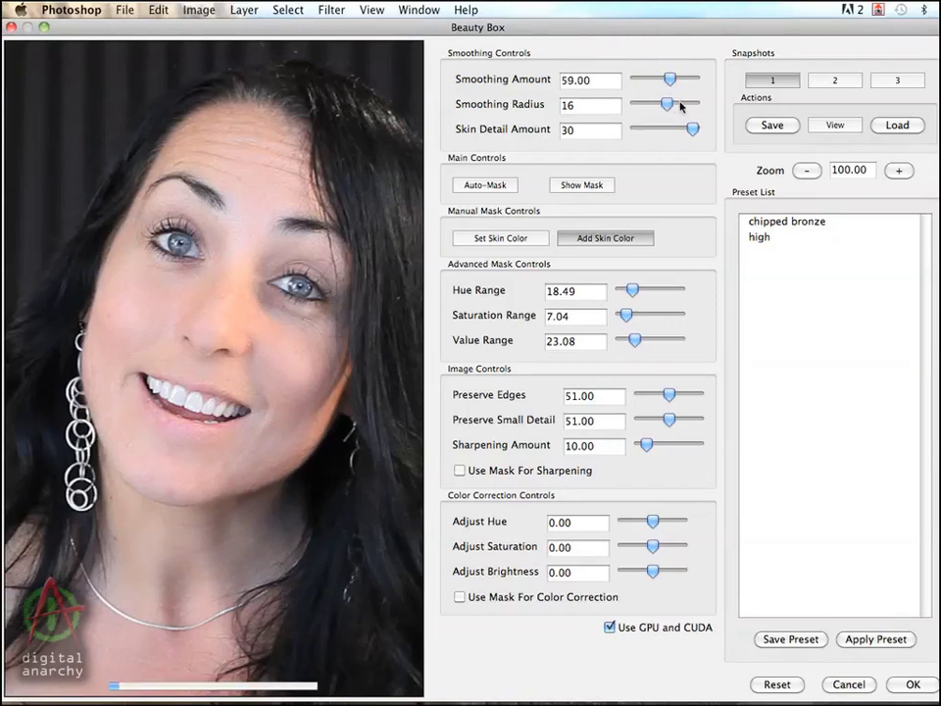
drag(667, 104, 682, 103)
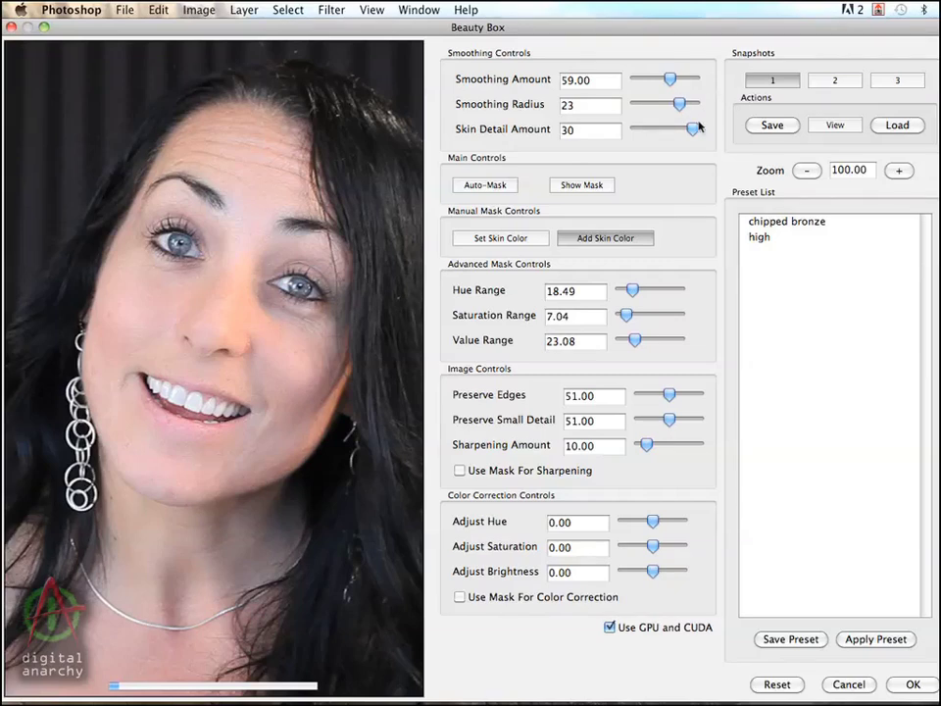
mouse_move(741, 178)
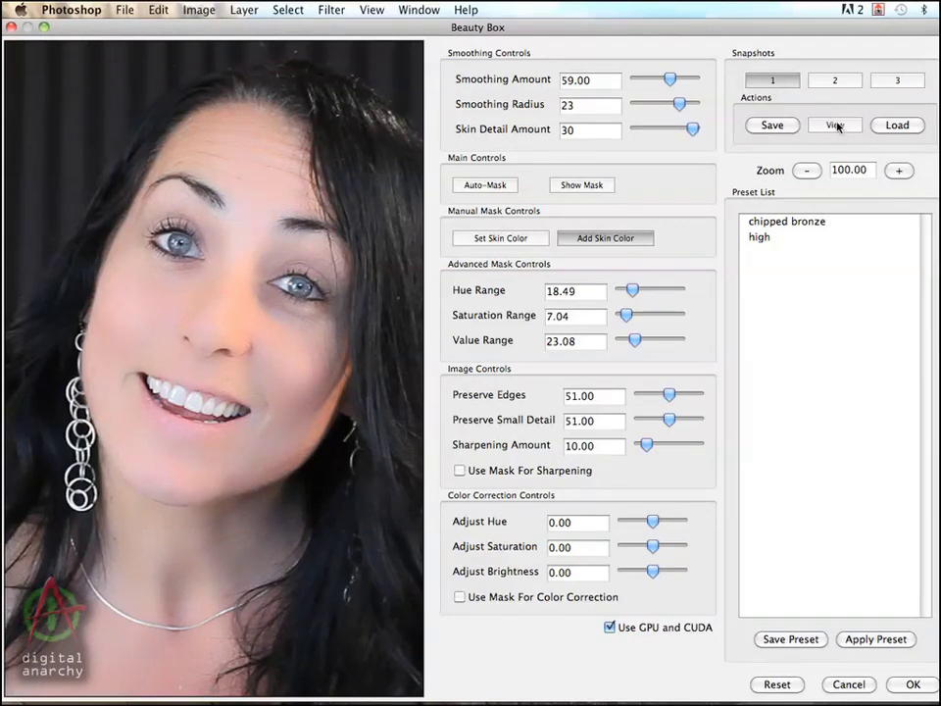
click(835, 126)
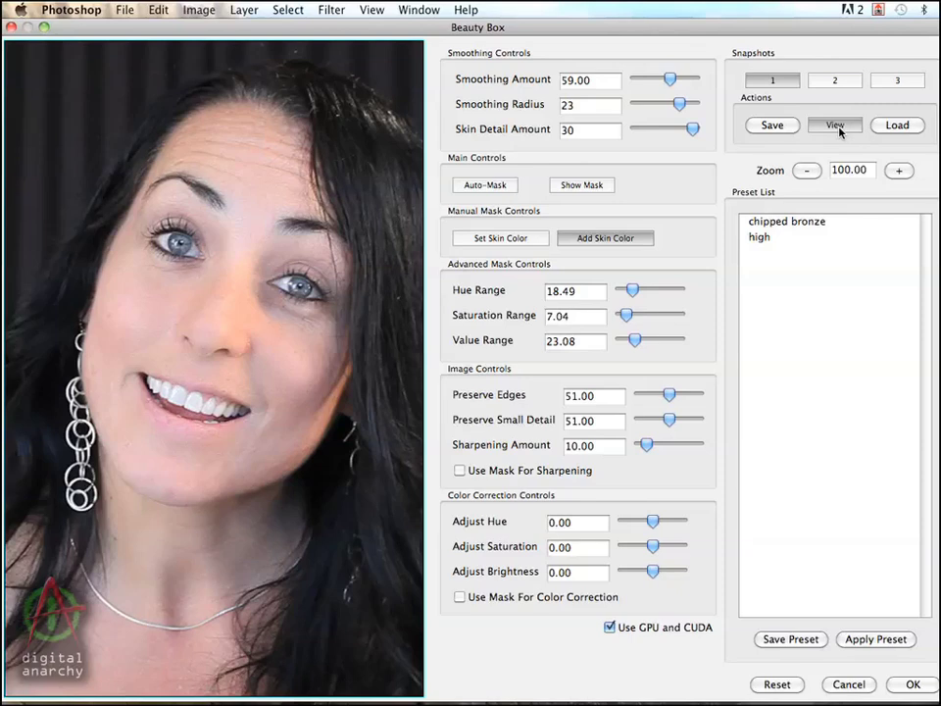
mouse_move(828, 142)
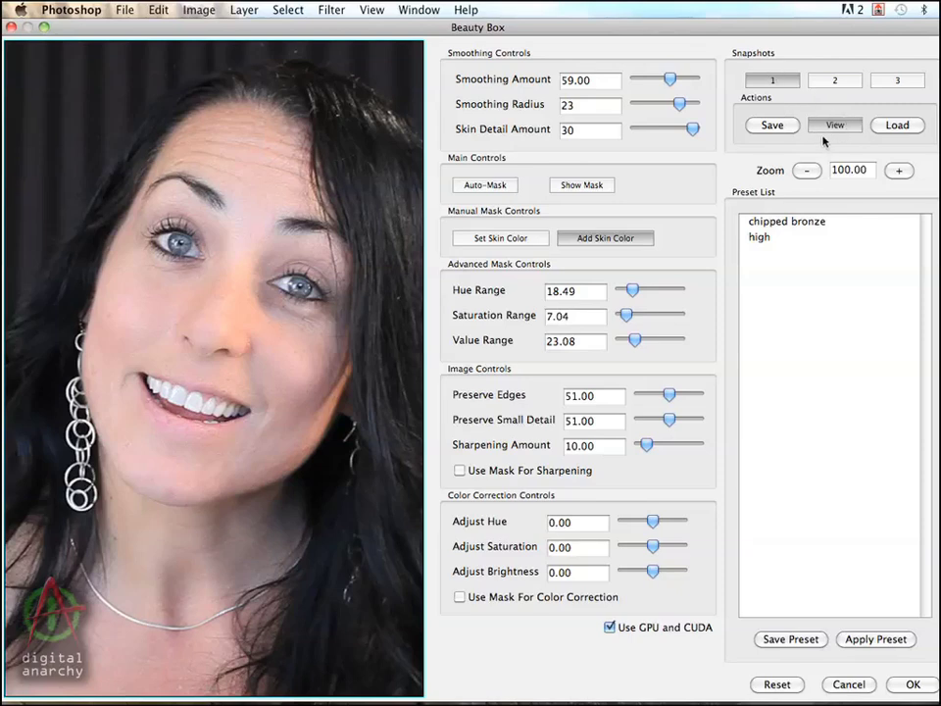
mouse_move(832, 135)
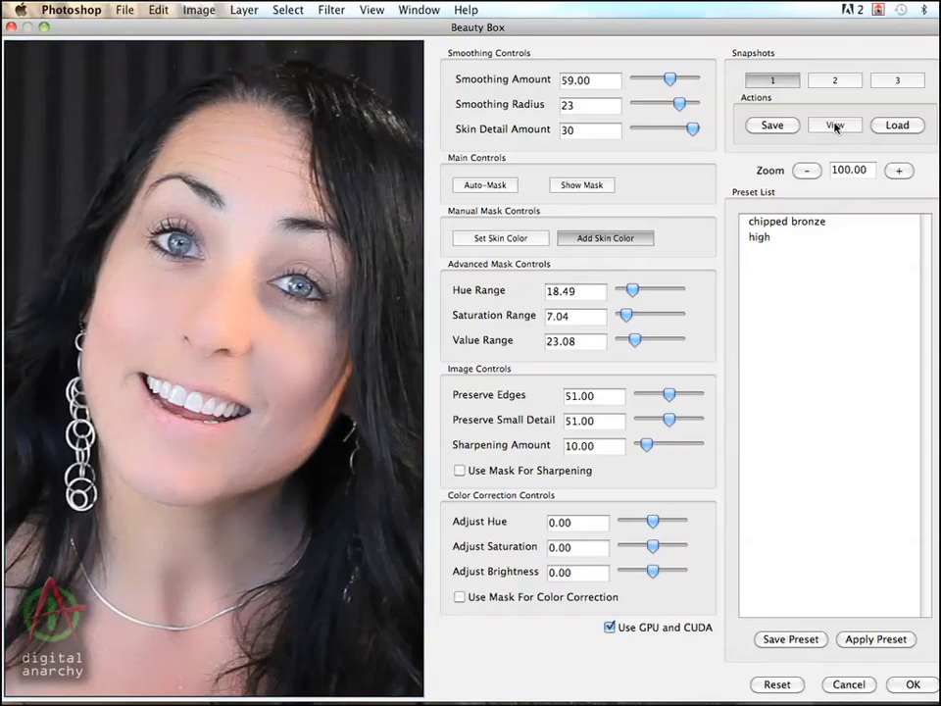
click(835, 126)
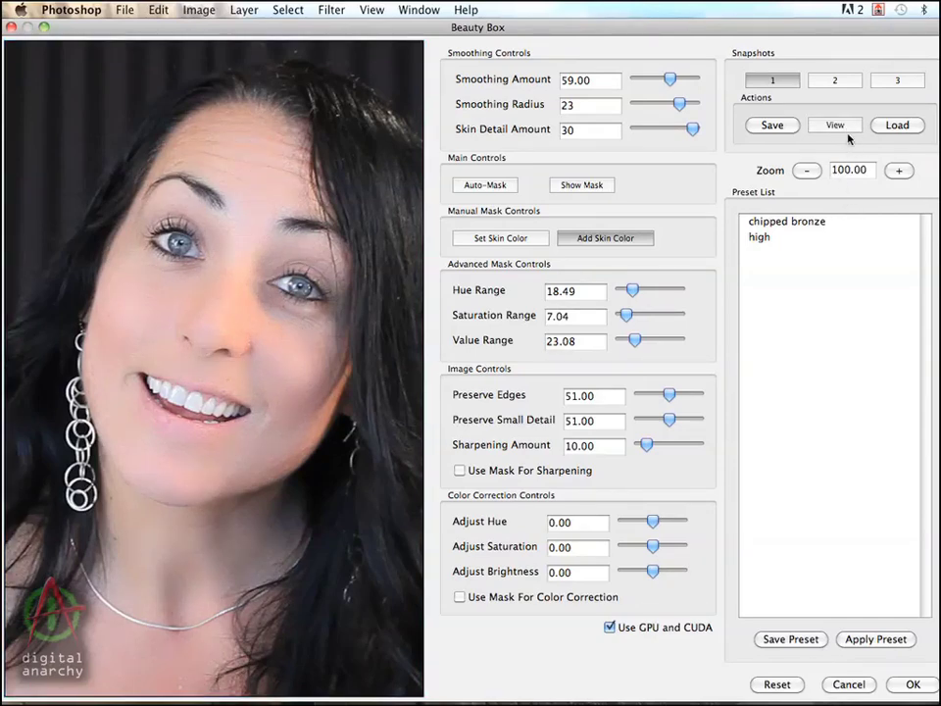
mouse_move(828, 122)
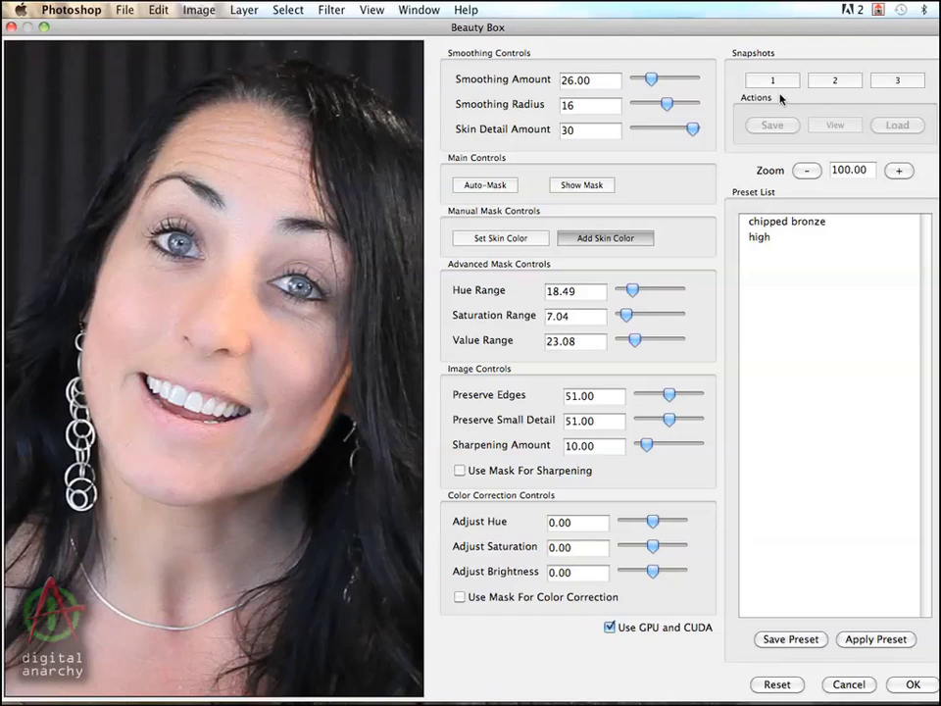
mouse_move(674, 82)
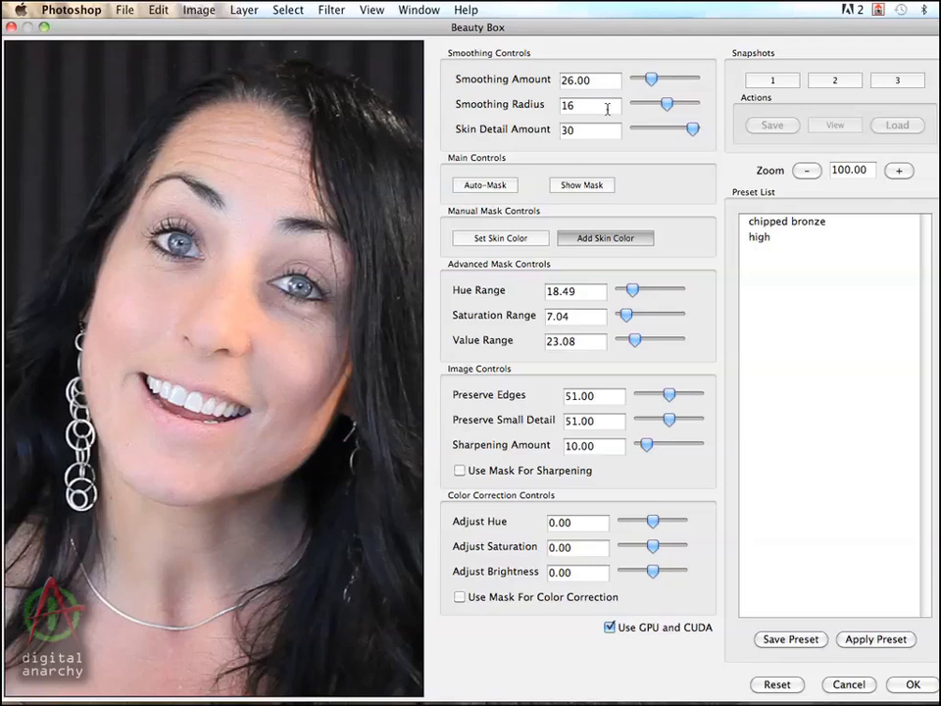
mouse_move(667, 87)
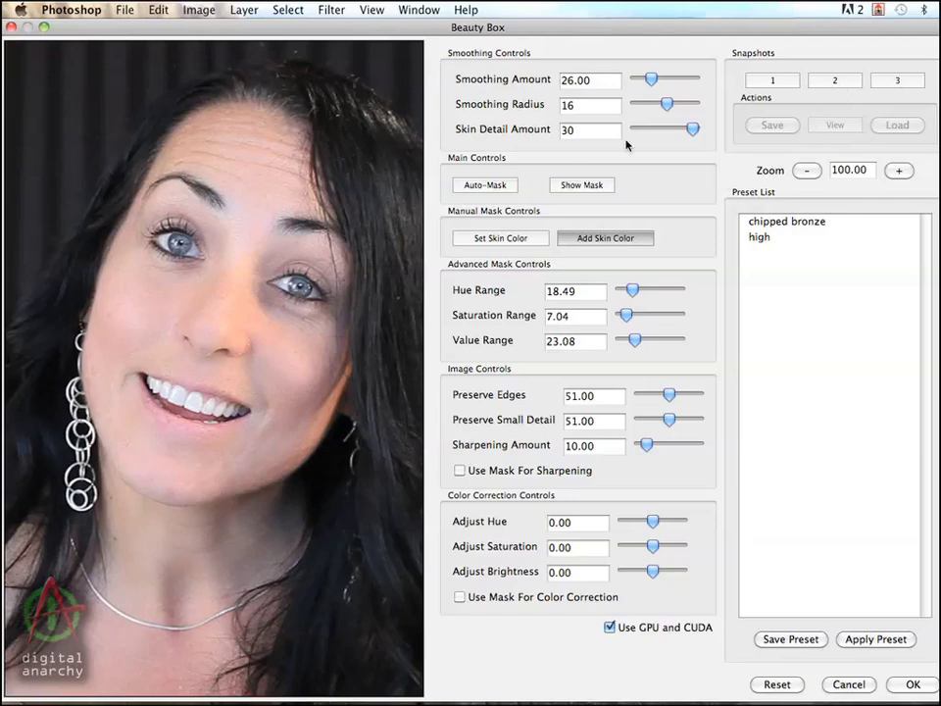
mouse_move(506, 298)
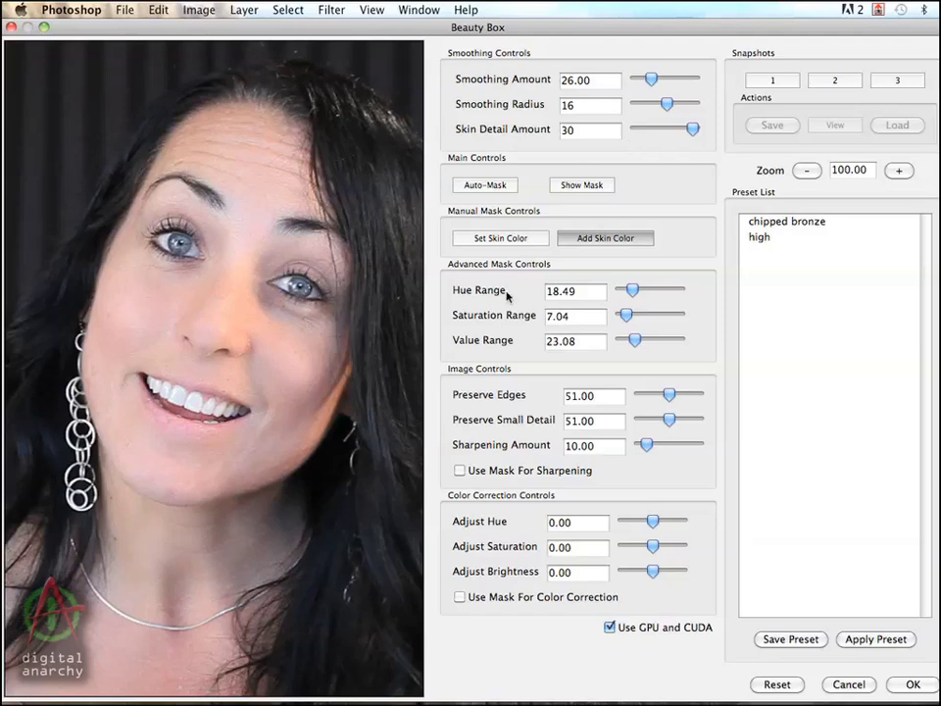